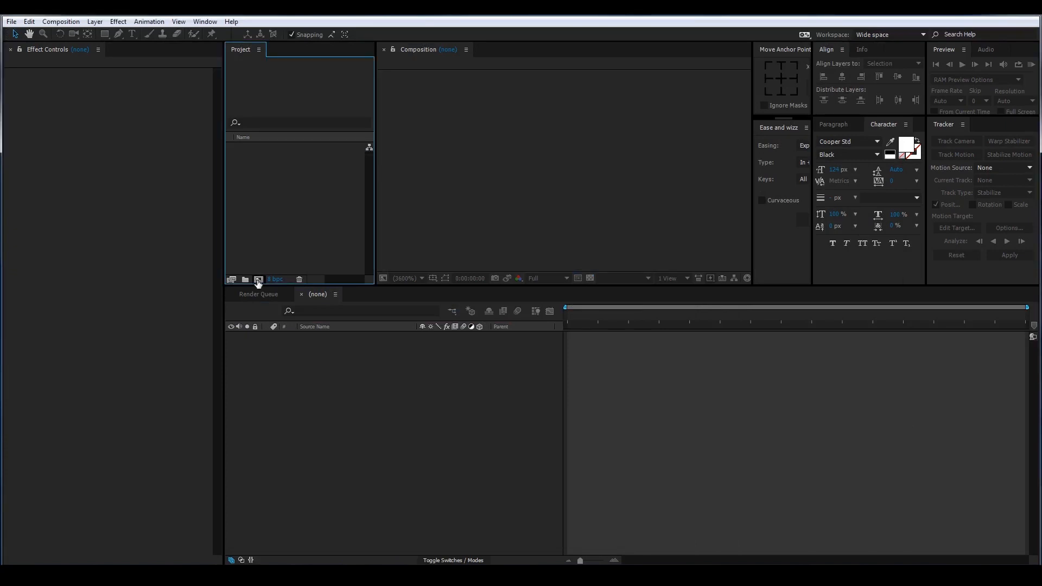
# - Create a new 720 × 720 square composition, Comp 1
pyautogui.click(258, 279)
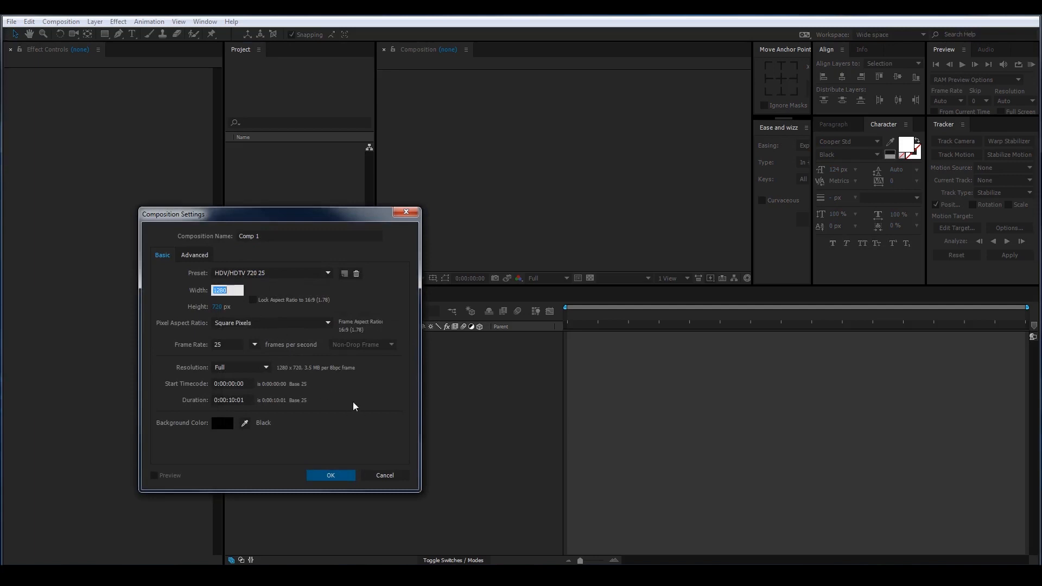
pyautogui.write('72')
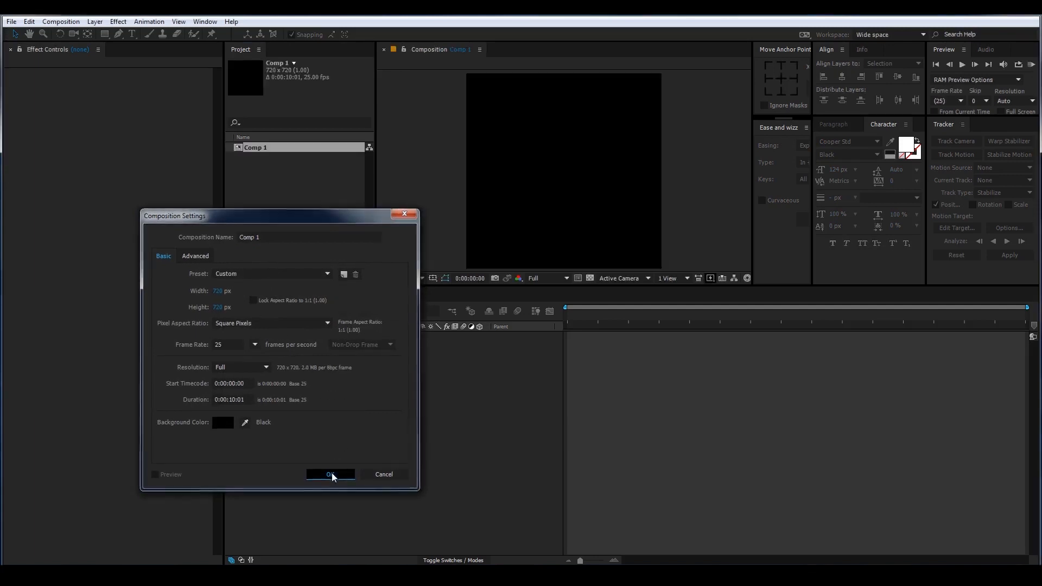
pyautogui.click(330, 474)
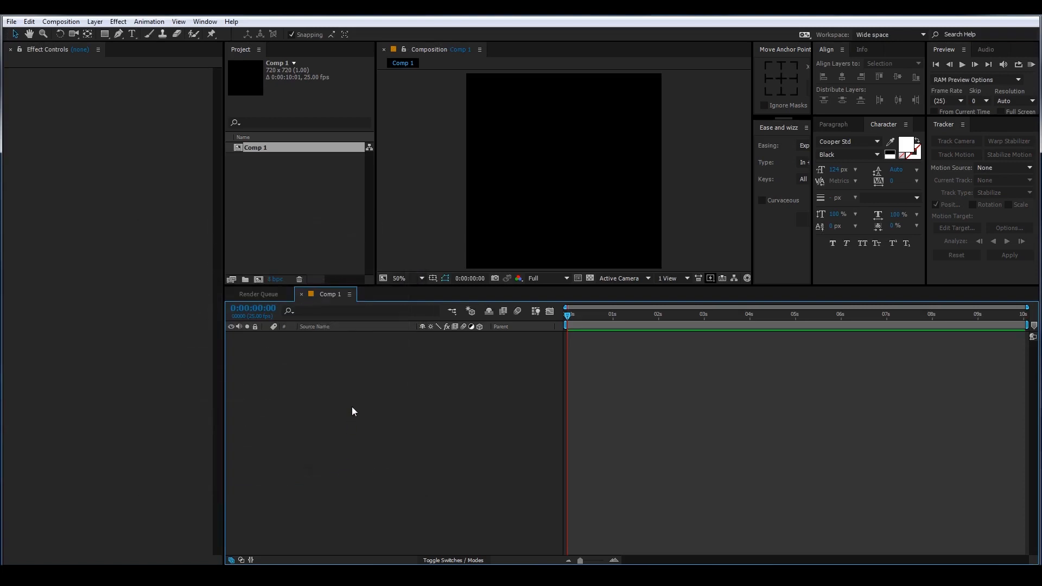
# - Add a full-frame royal blue solid layer to Comp 1
pyautogui.rightClick(352, 410)
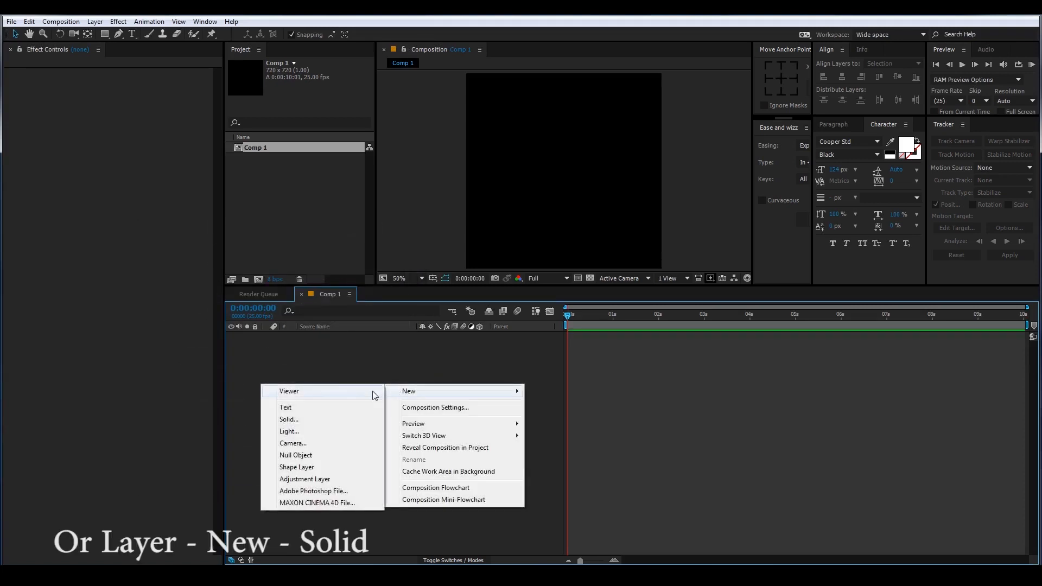
pyautogui.click(288, 419)
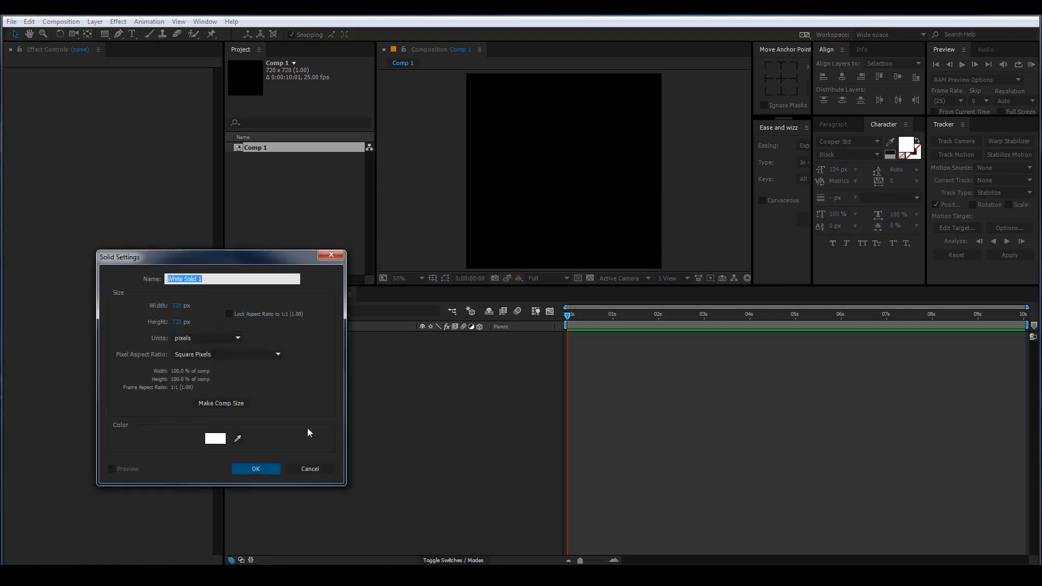
pyautogui.click(215, 438)
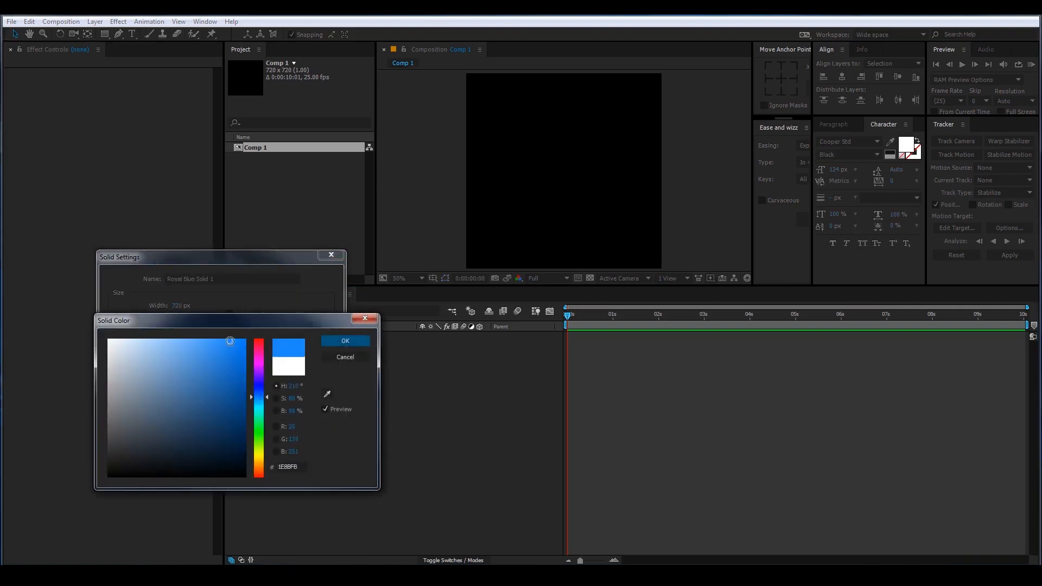
pyautogui.click(344, 340)
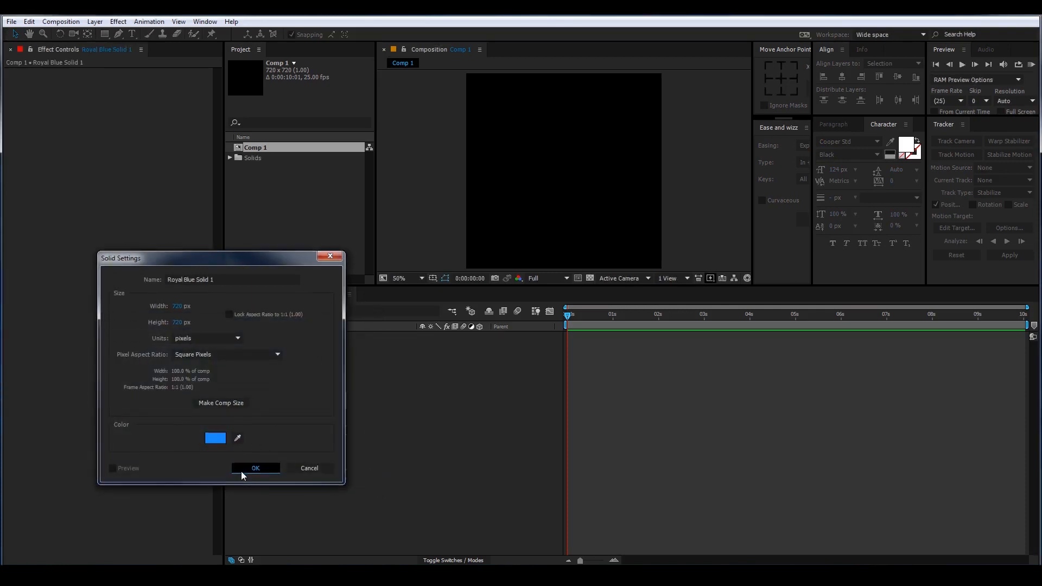
pyautogui.click(255, 468)
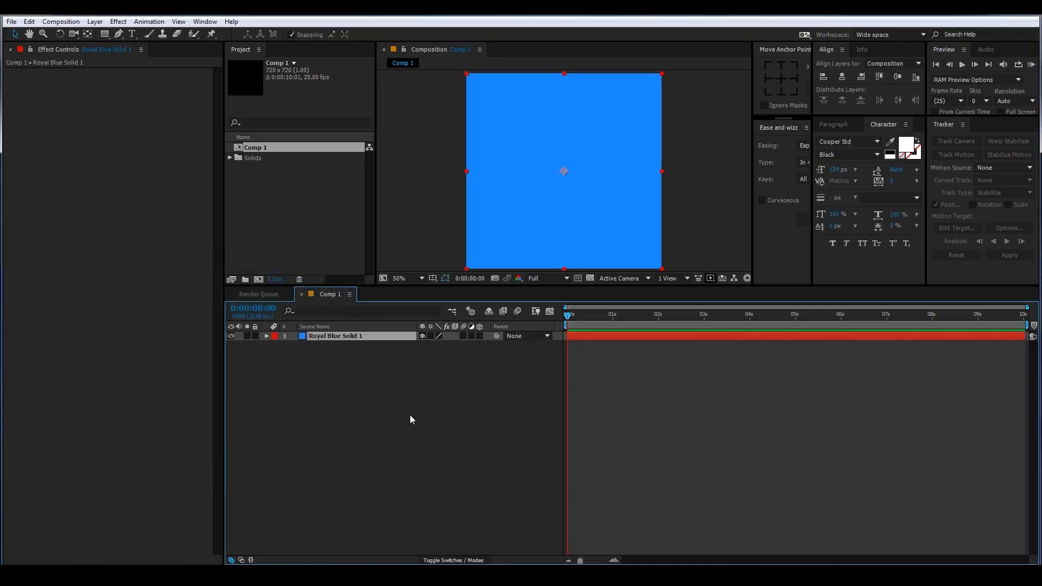
pyautogui.moveTo(381, 408)
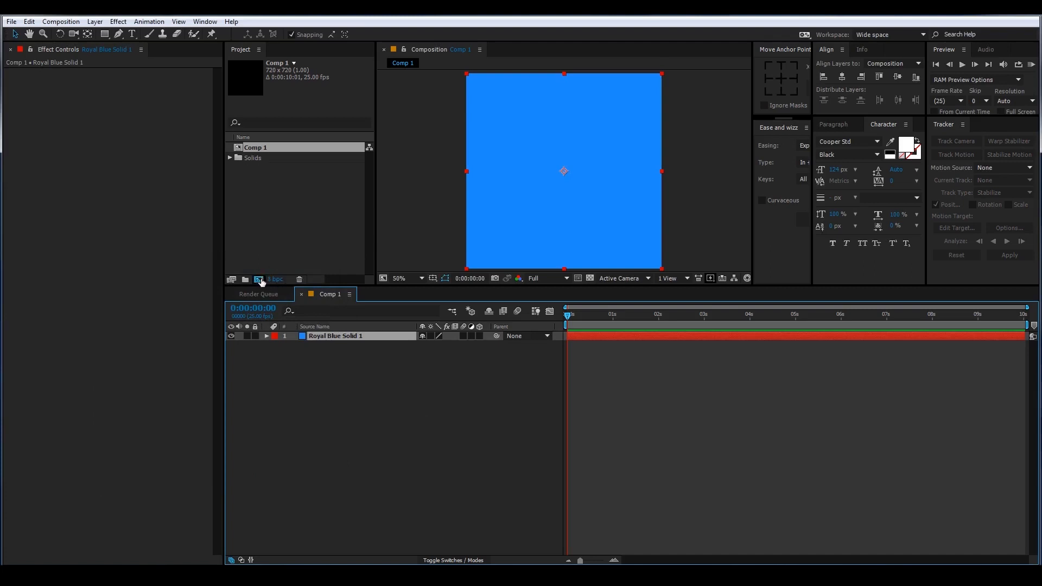
# - Create a second composition, Comp 2, using the HDV/HDTV 720 25 preset (1280 × 720)
pyautogui.click(269, 272)
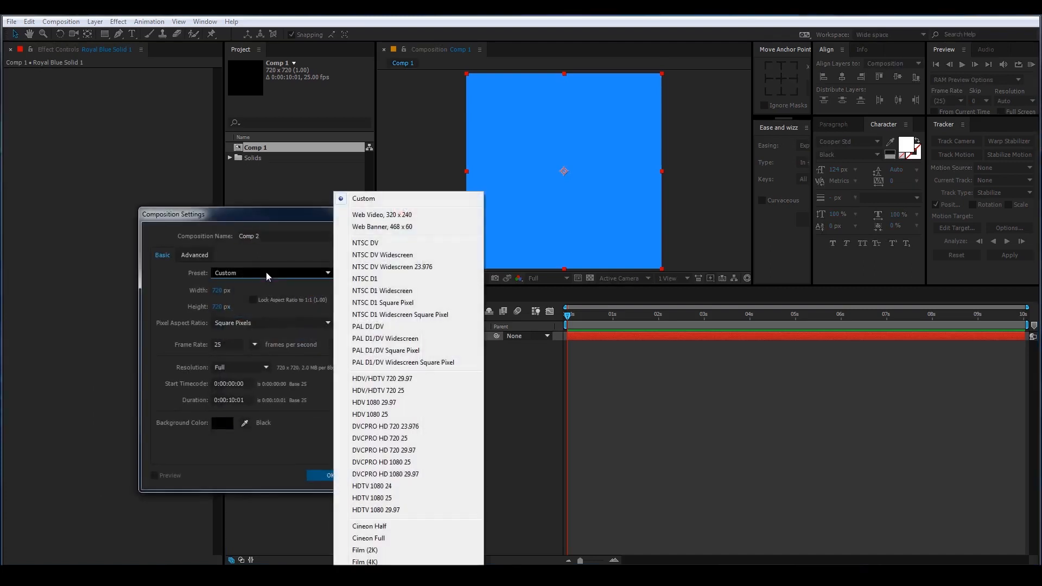
pyautogui.click(377, 390)
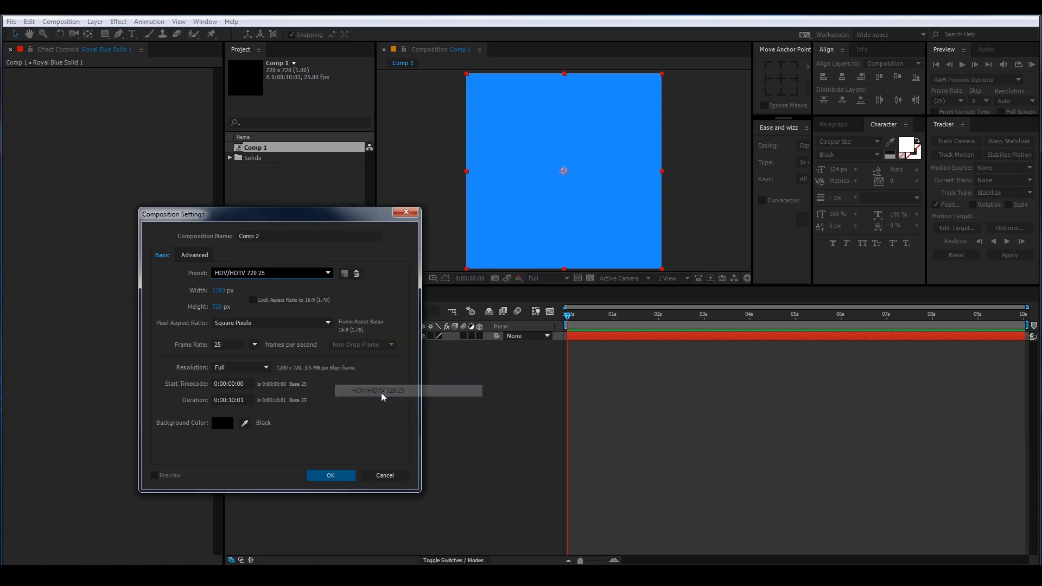
pyautogui.click(330, 474)
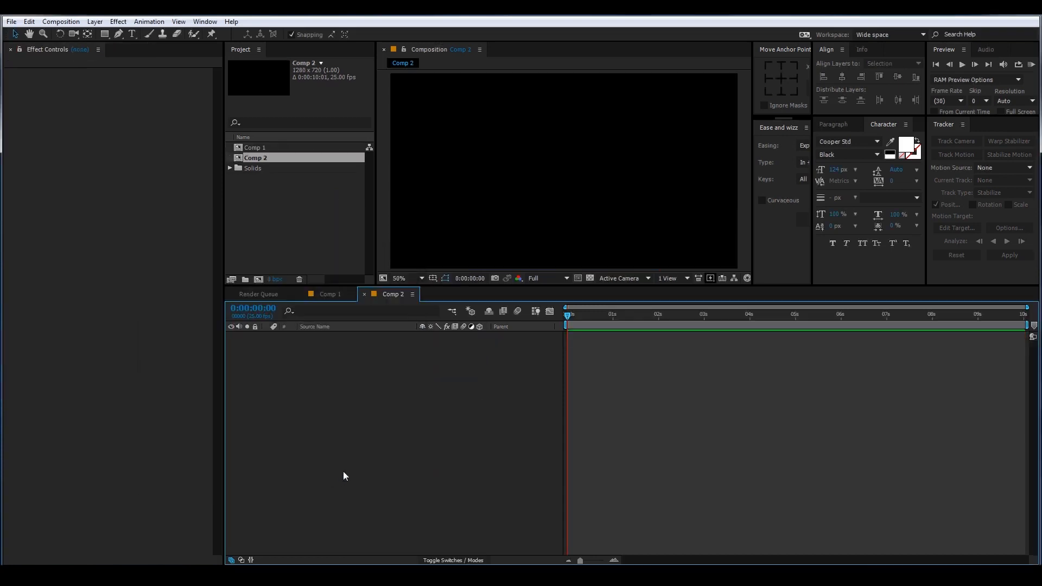
# - Place Comp 1 into Comp 2 as six 3D layers named Side 1 through Side 6
pyautogui.click(255, 147)
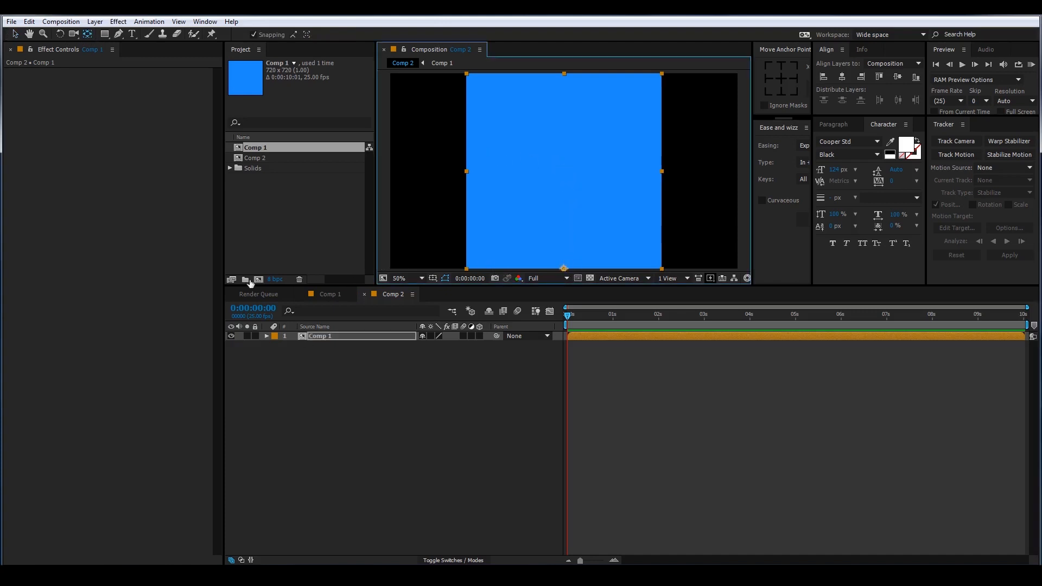
pyautogui.moveTo(351, 327)
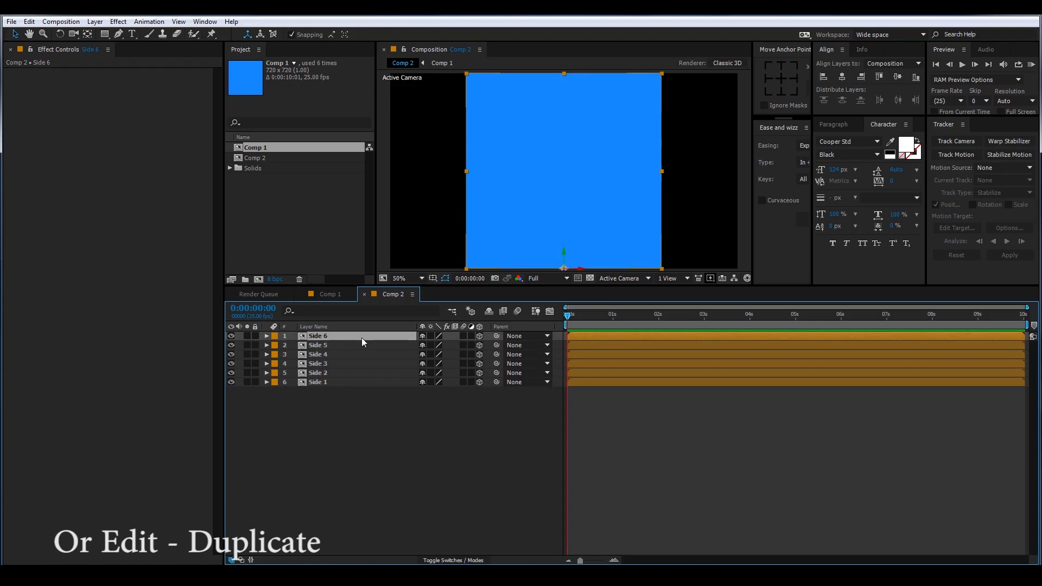
pyautogui.moveTo(341, 386)
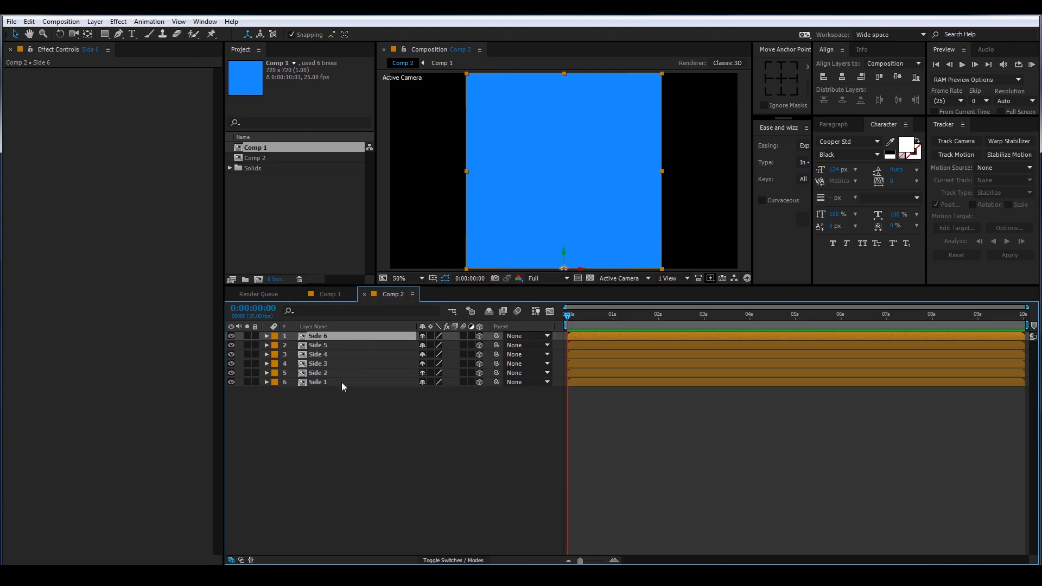
pyautogui.click(318, 382)
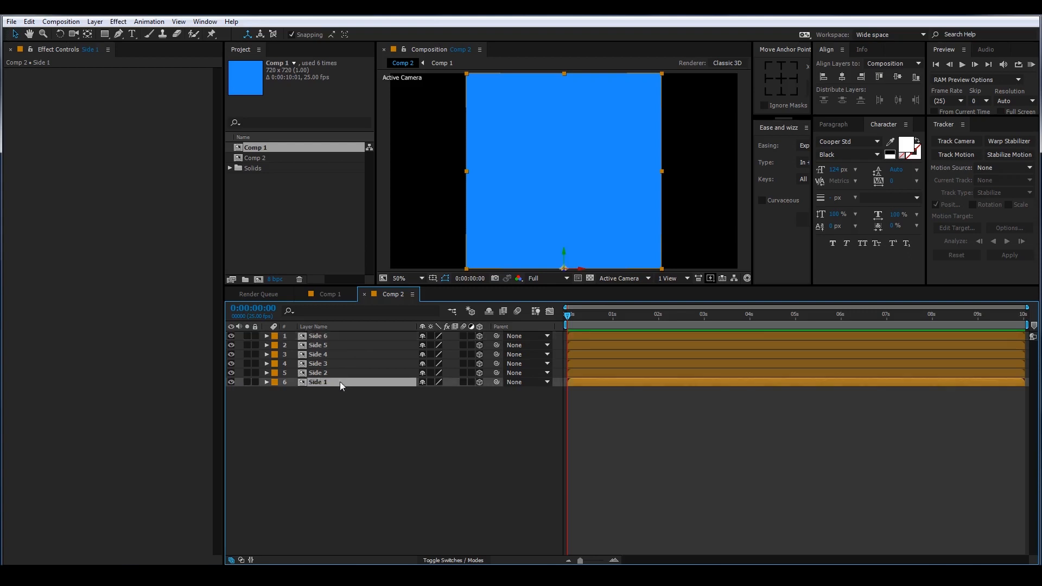
# - Rotate and reposition Side 1–3 by 90° as box faces, checking from the Left view
pyautogui.click(265, 382)
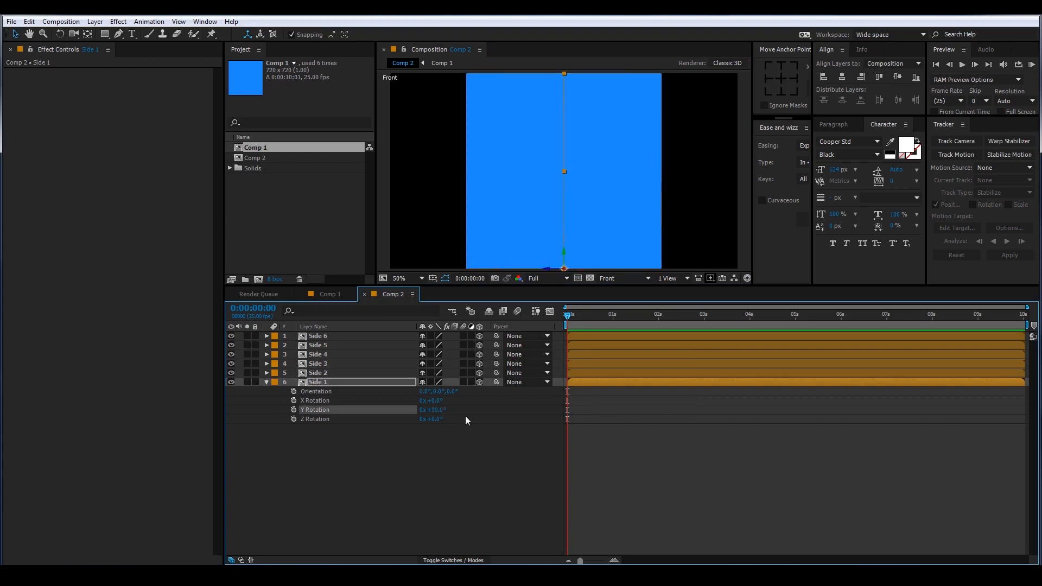
pyautogui.press('p')
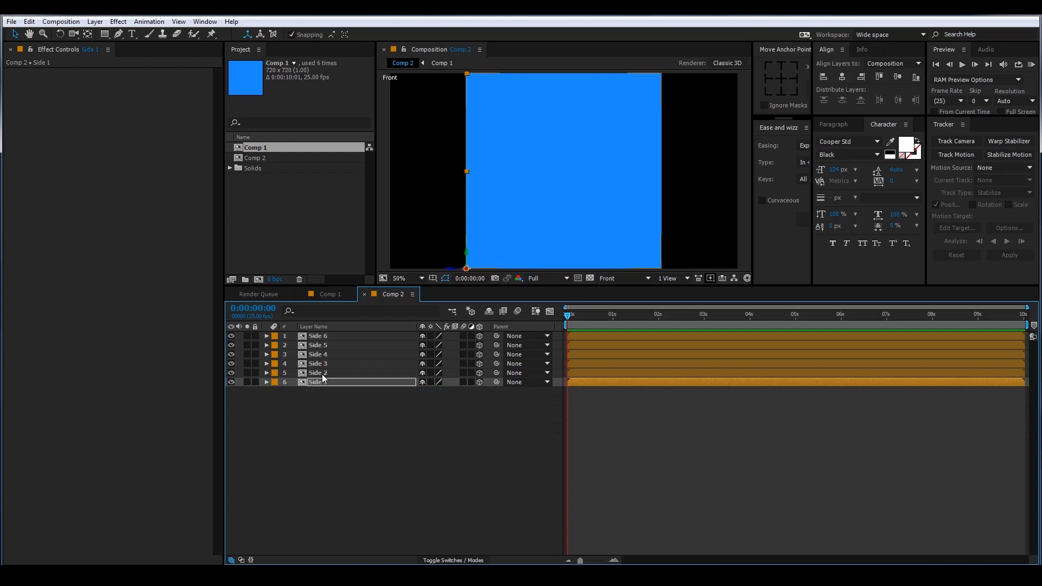
pyautogui.press('r')
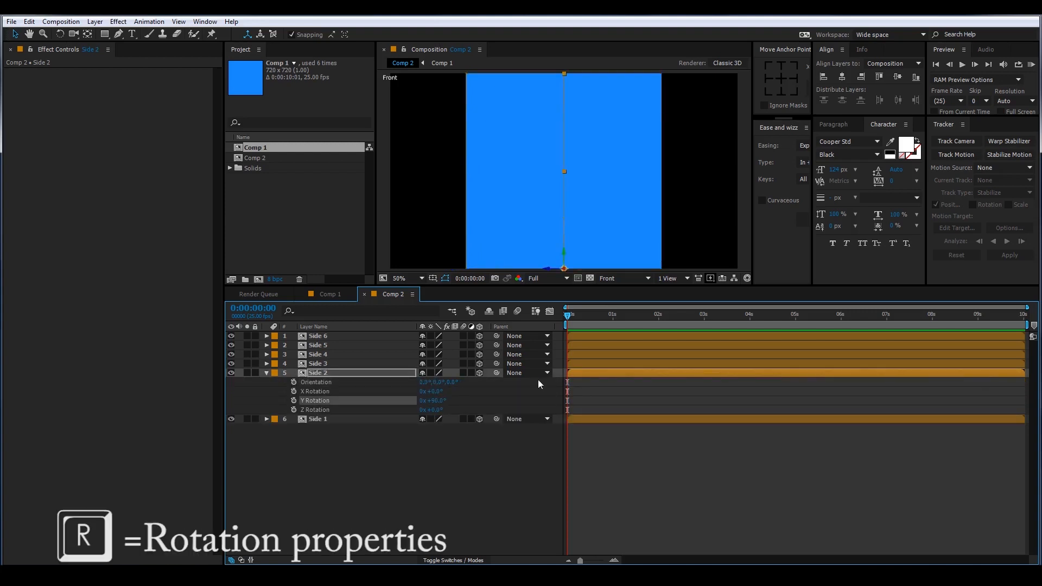
pyautogui.press('p')
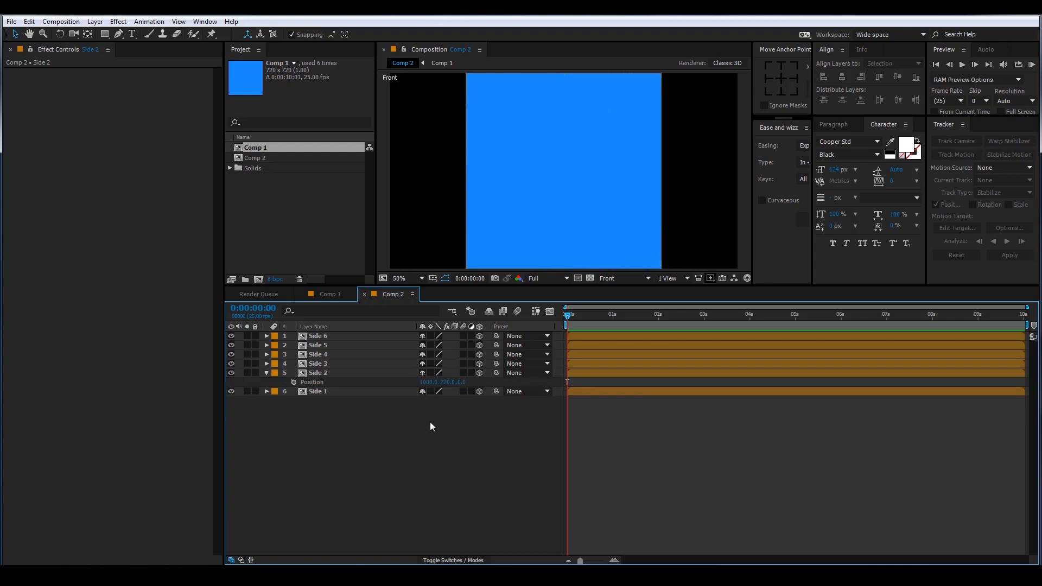
pyautogui.click(318, 364)
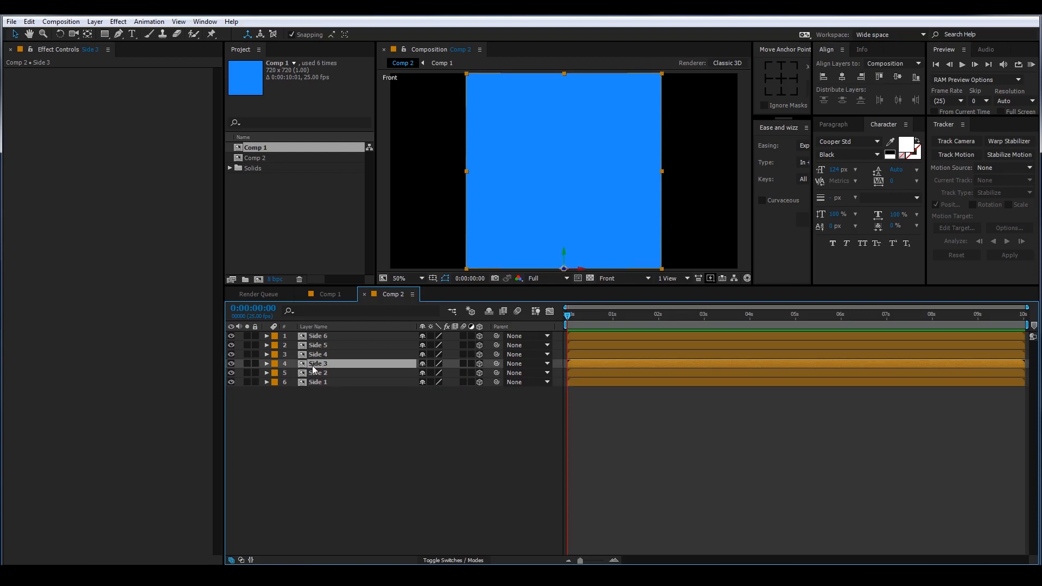
pyautogui.click(625, 277)
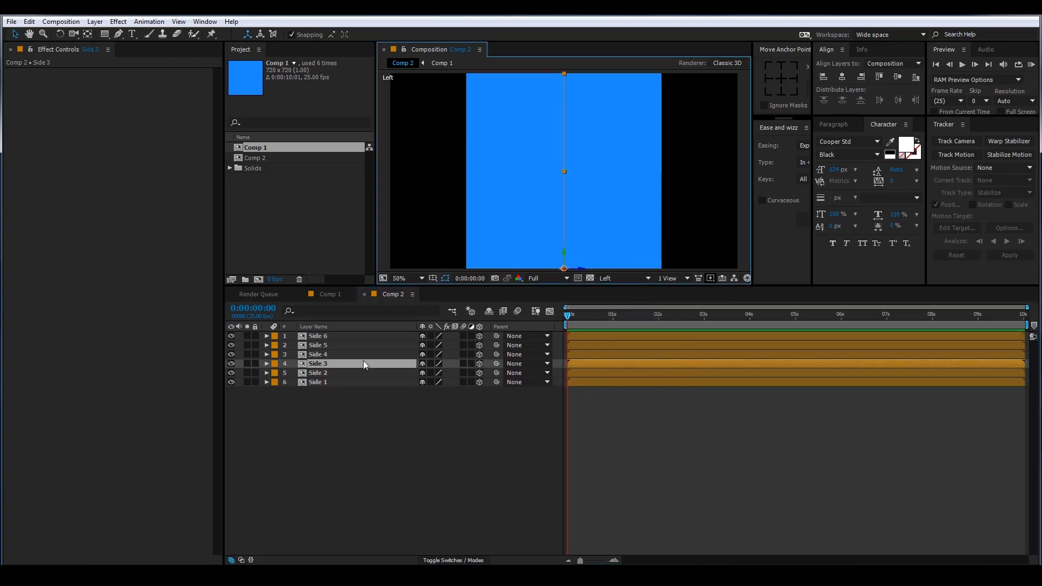
# - Rotate and reposition Side 4–6 to complete the faces of the cube
pyautogui.click(266, 363)
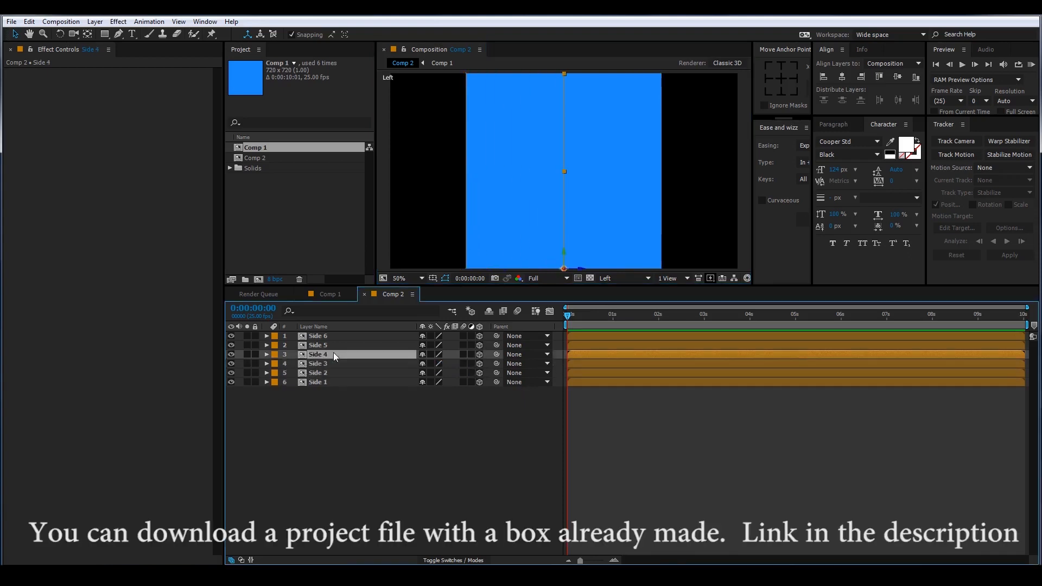
pyautogui.click(266, 354)
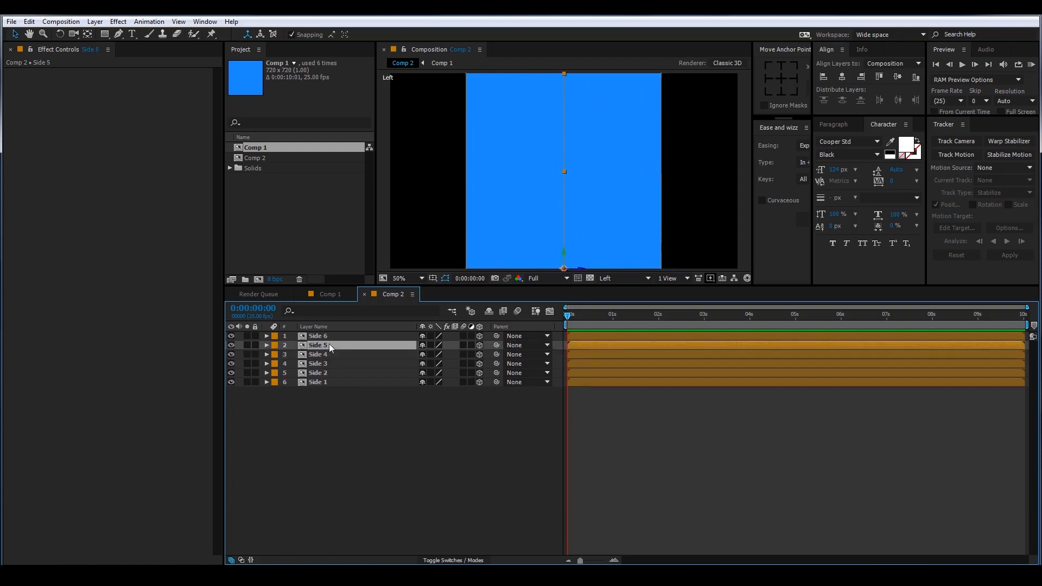
pyautogui.click(267, 345)
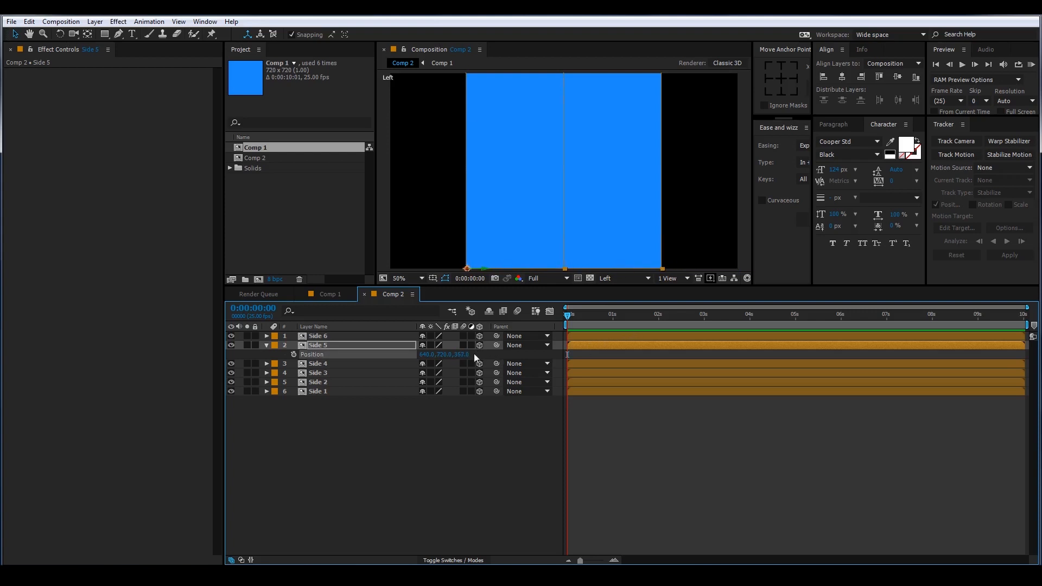
pyautogui.click(265, 345)
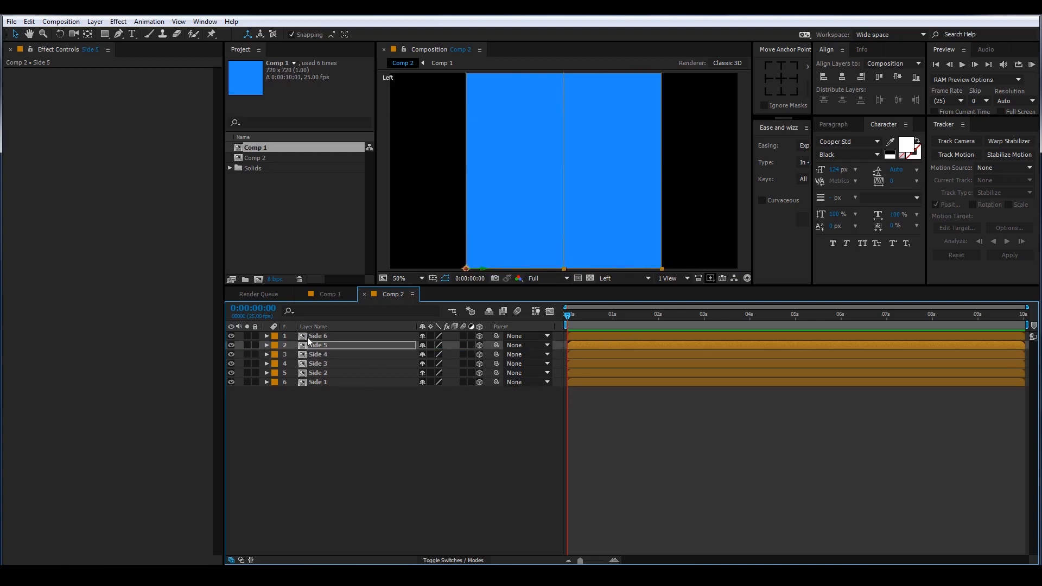
pyautogui.click(265, 335)
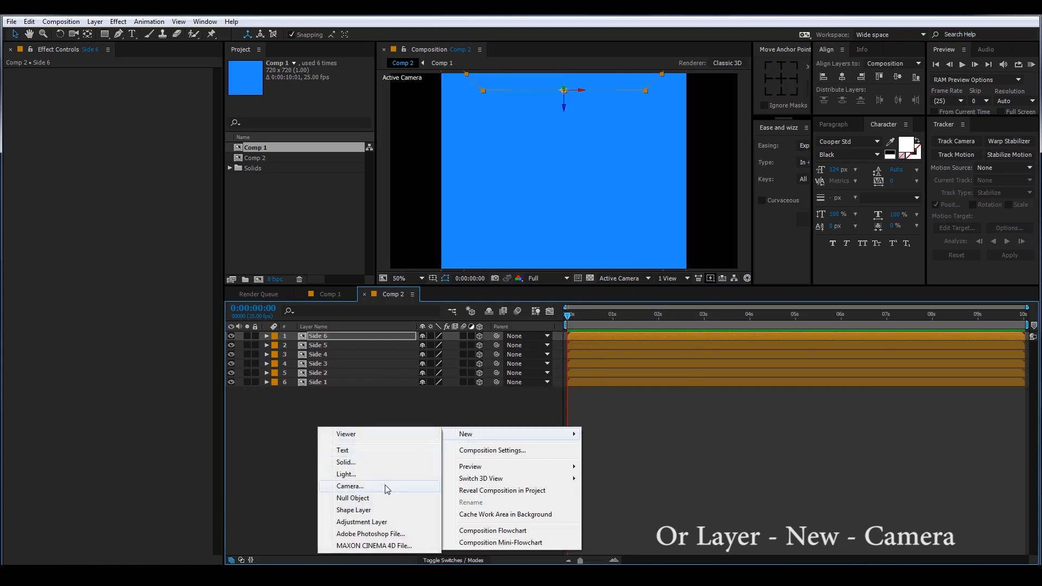
# - Add a two-node Camera 1 with the 35mm preset above the Side layers
pyautogui.click(350, 486)
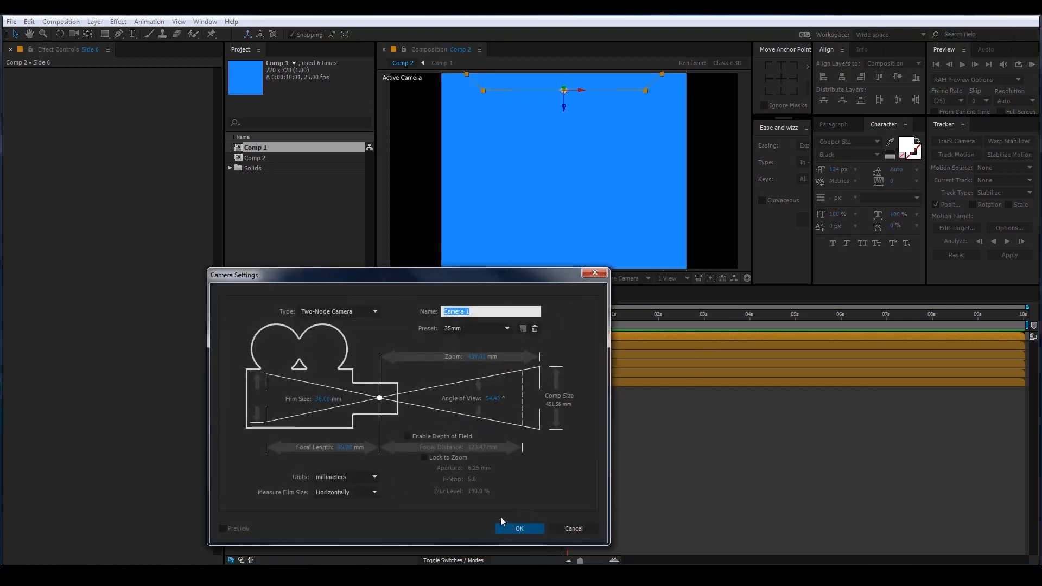
pyautogui.click(519, 528)
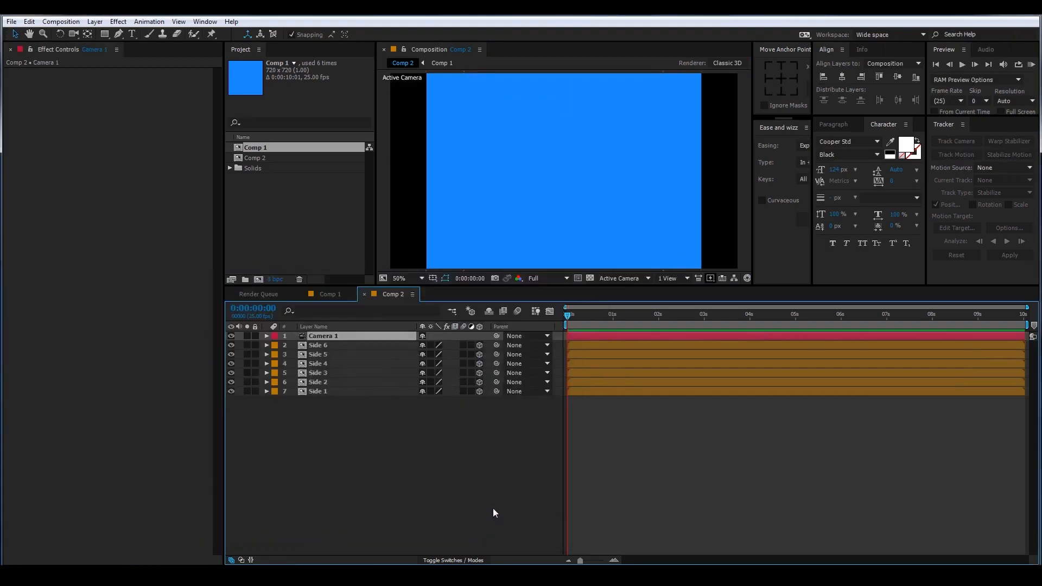
pyautogui.moveTo(458, 480)
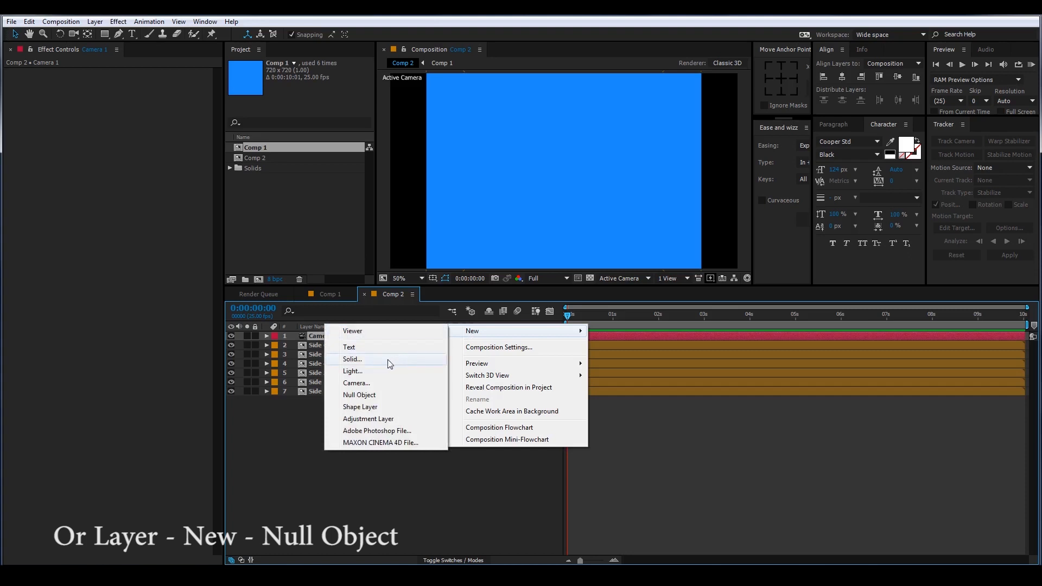
pyautogui.moveTo(371, 395)
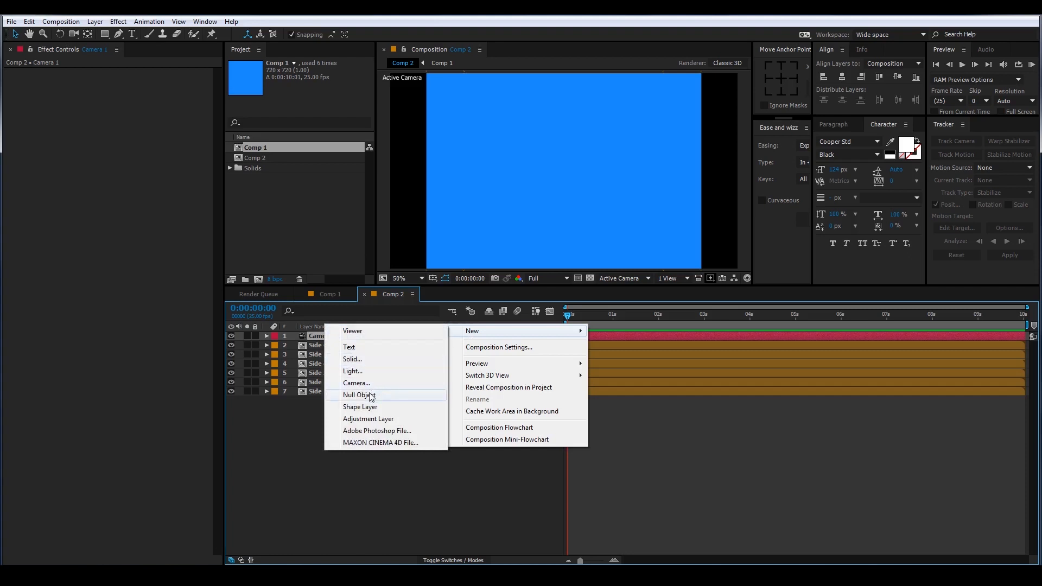
# - Add a Null 1 object at the top of Comp 2 and parent Camera 1 to it
pyautogui.click(357, 395)
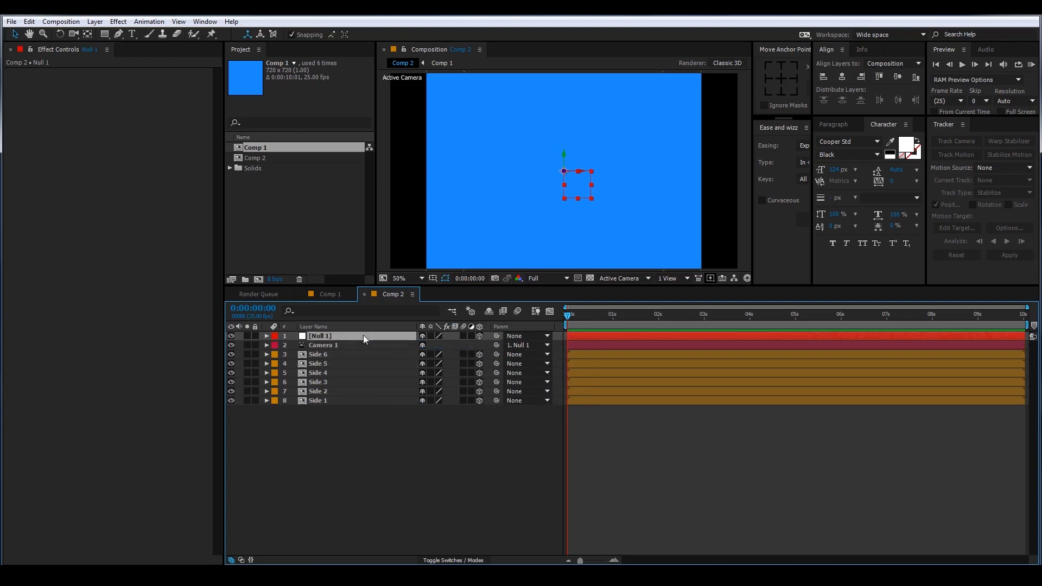
# - Adjust Null 1's position and Camera 1's X rotation to frame the cube at an angle from above
pyautogui.click(266, 336)
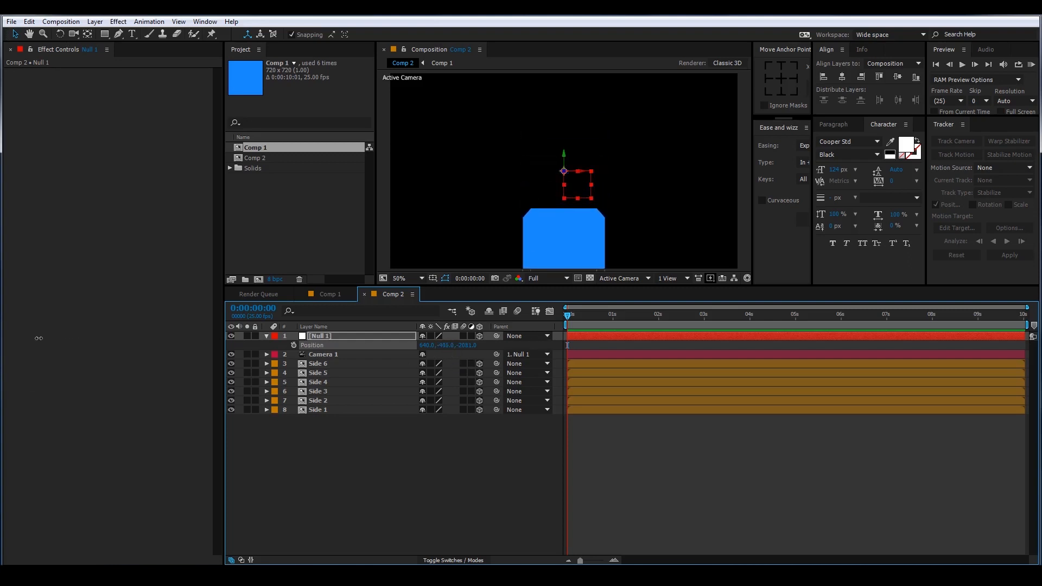
pyautogui.click(265, 353)
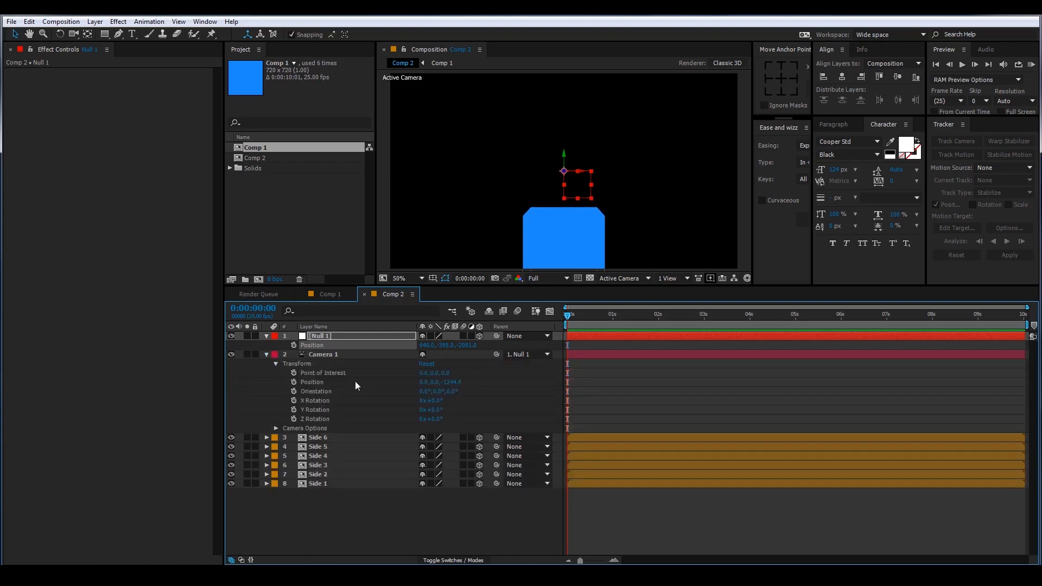
pyautogui.moveTo(435, 401)
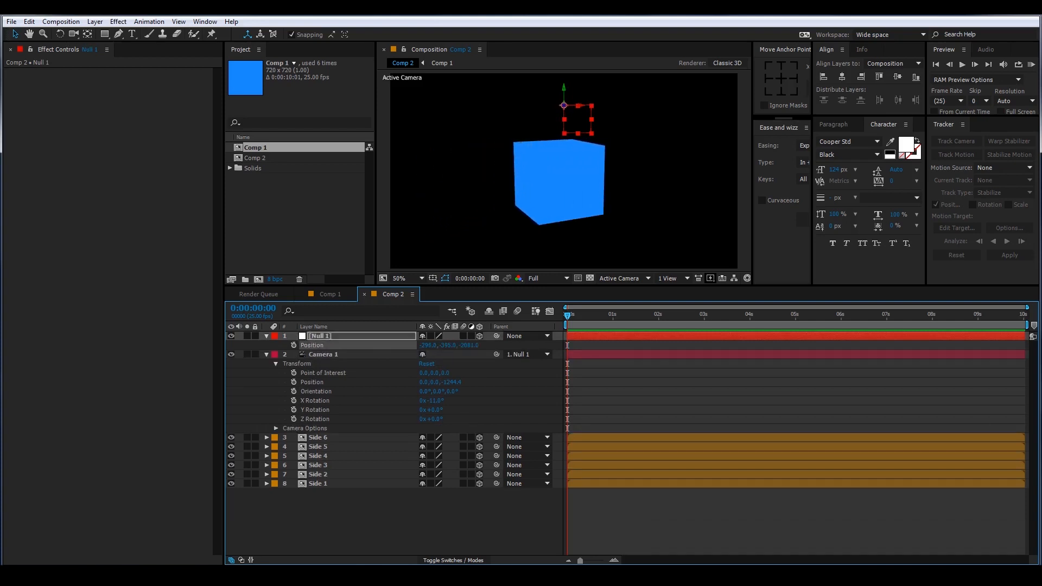
pyautogui.click(266, 354)
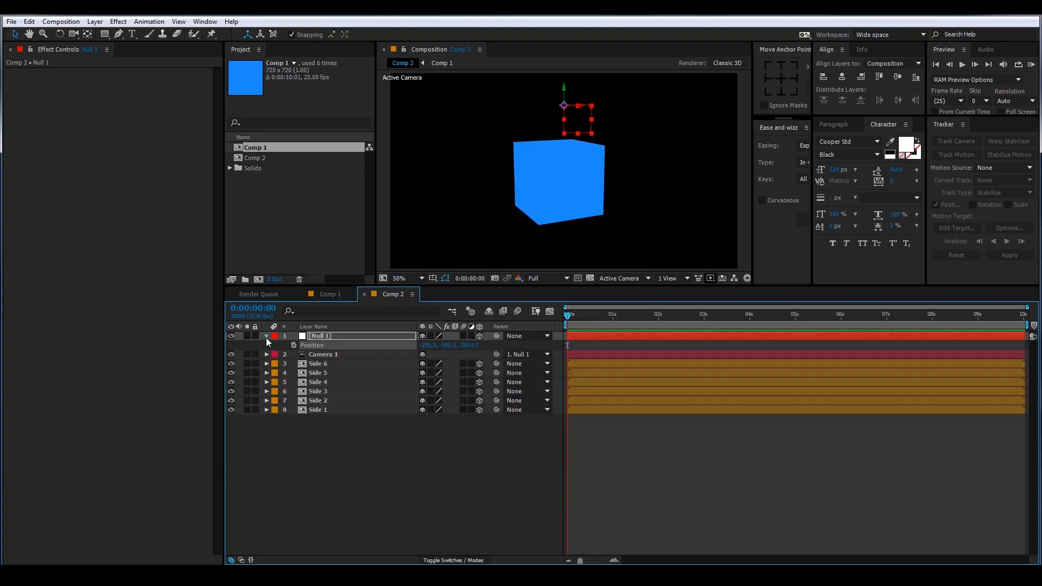
# - Add a Spot type Light 1 with Casts Shadows enabled, shining on the blue cube
pyautogui.click(267, 335)
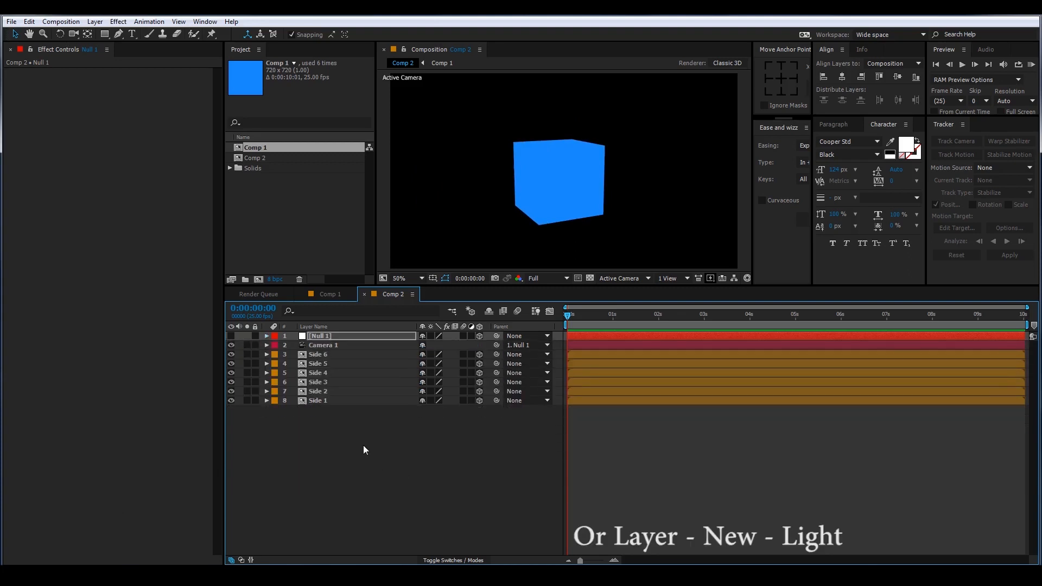
pyautogui.rightClick(363, 449)
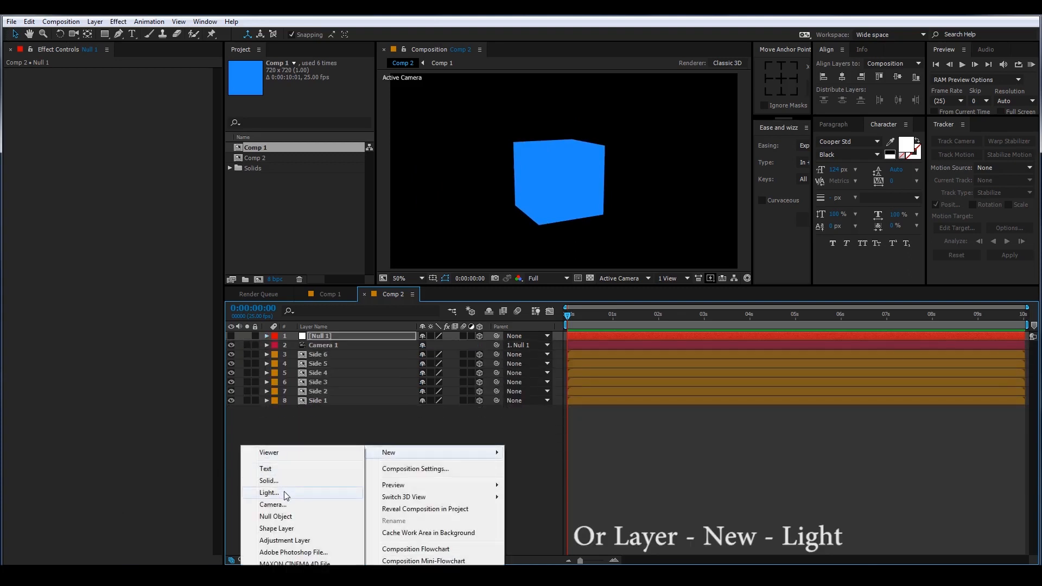
pyautogui.click(269, 493)
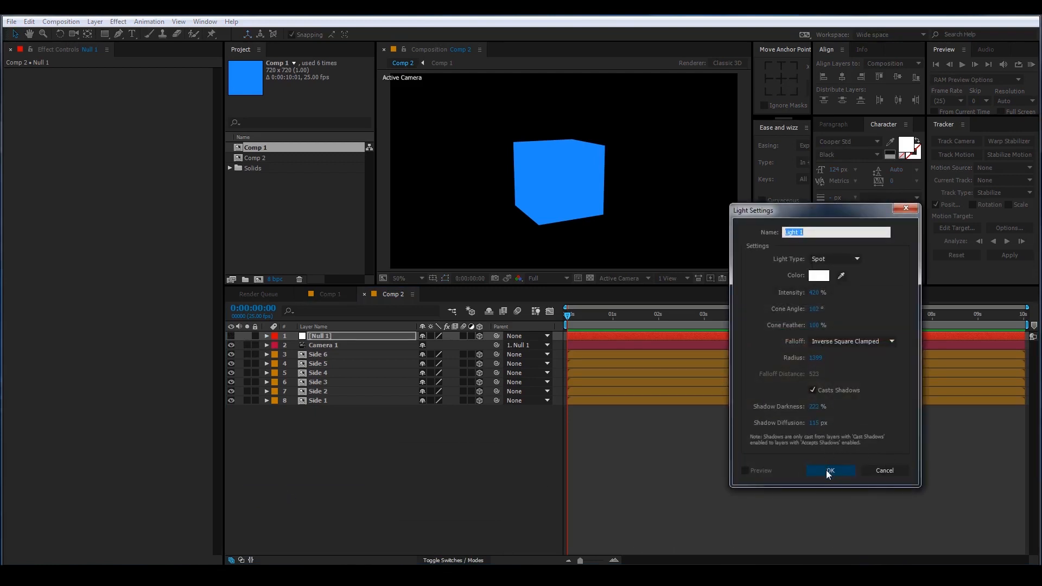
pyautogui.click(829, 470)
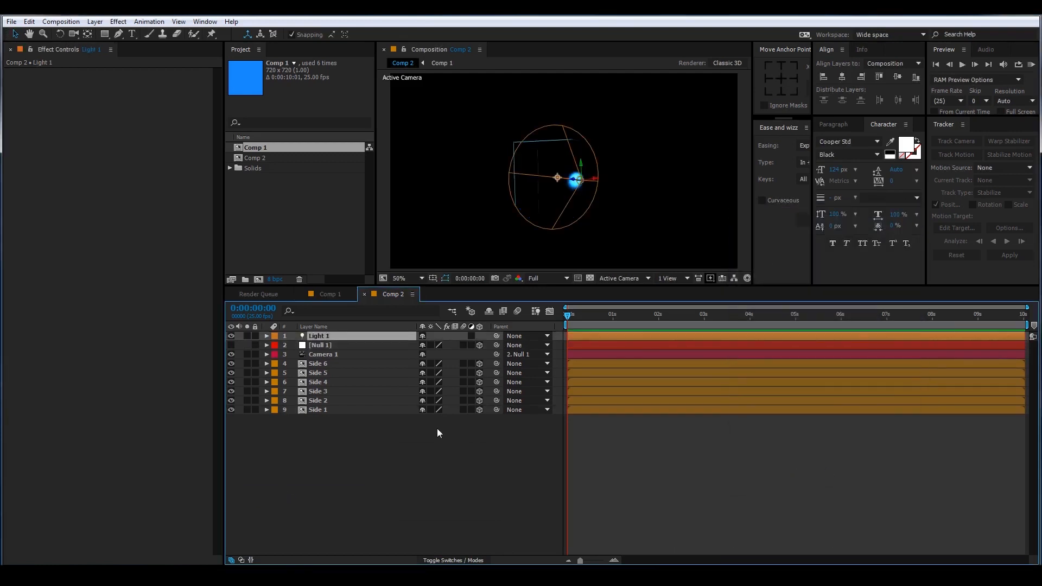
pyautogui.click(265, 335)
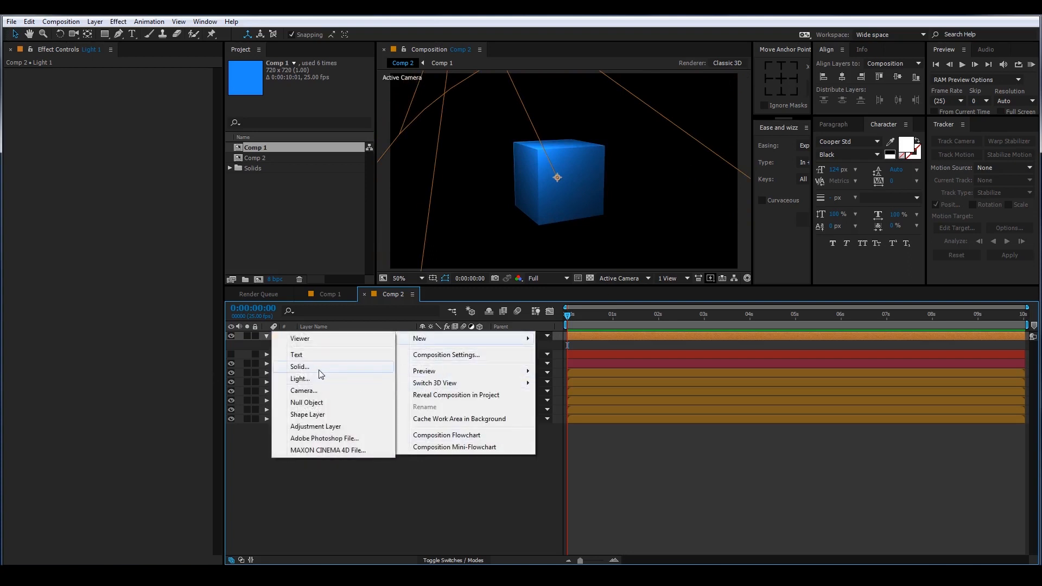
# - Add a White Solid 1 layer at the bottom of Comp 2 as a white backdrop
pyautogui.click(299, 366)
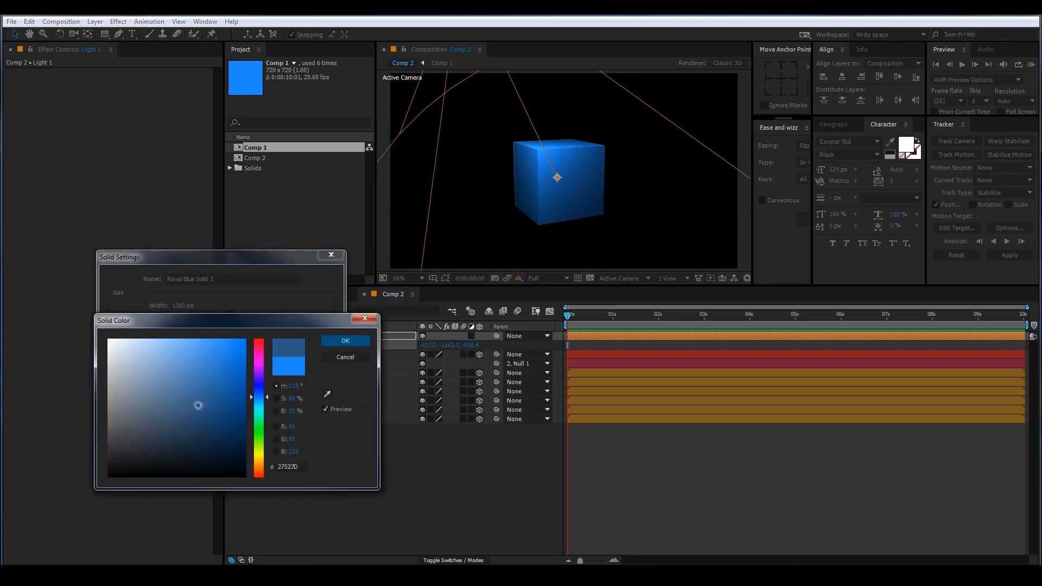
pyautogui.click(344, 341)
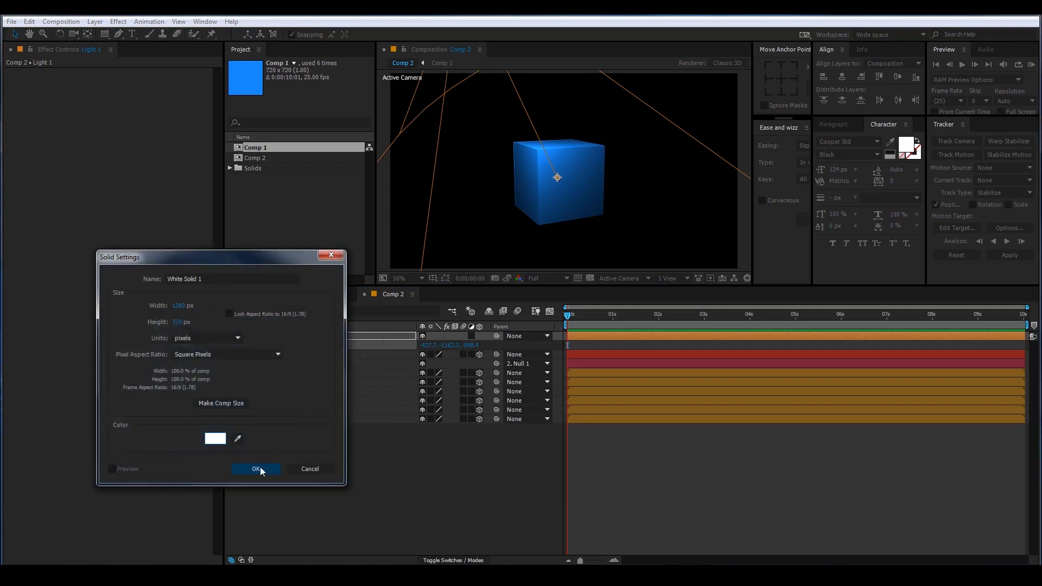
pyautogui.click(256, 469)
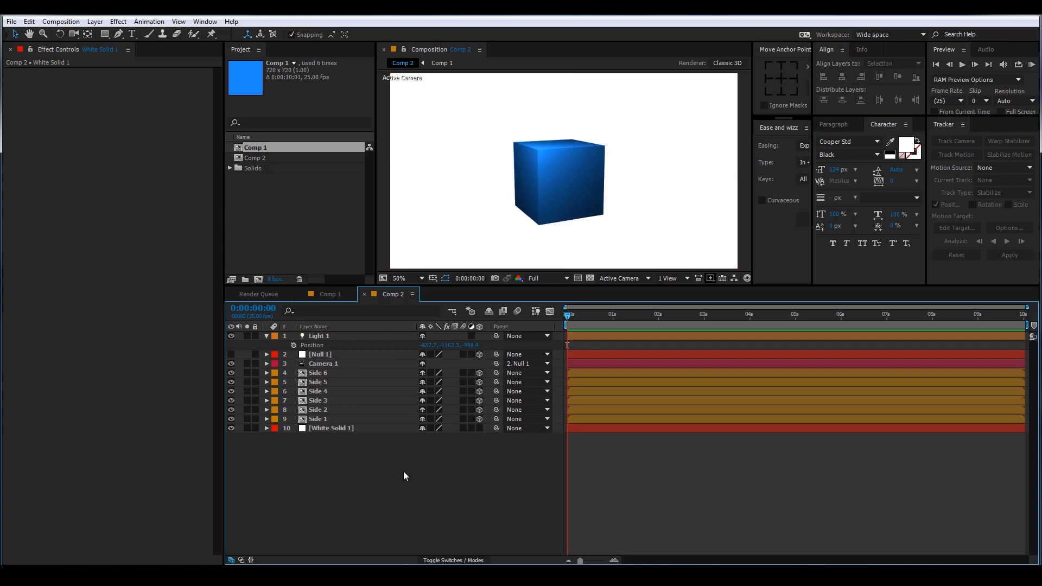
pyautogui.moveTo(387, 458)
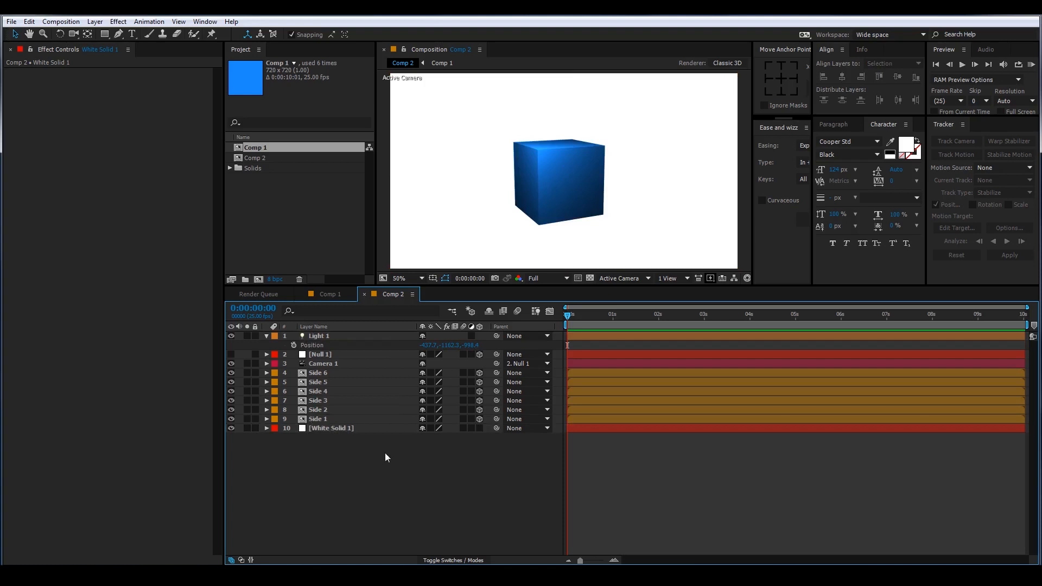
# - Identify the cube faces, stack Side 3 under Side 6, and parent Side 6 to Side 3
pyautogui.click(318, 373)
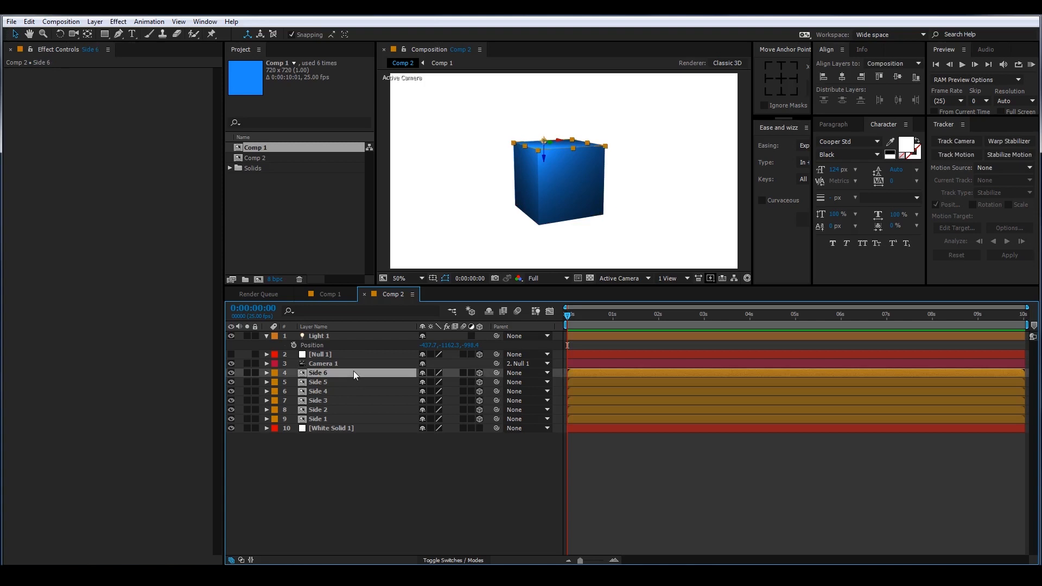
pyautogui.click(318, 382)
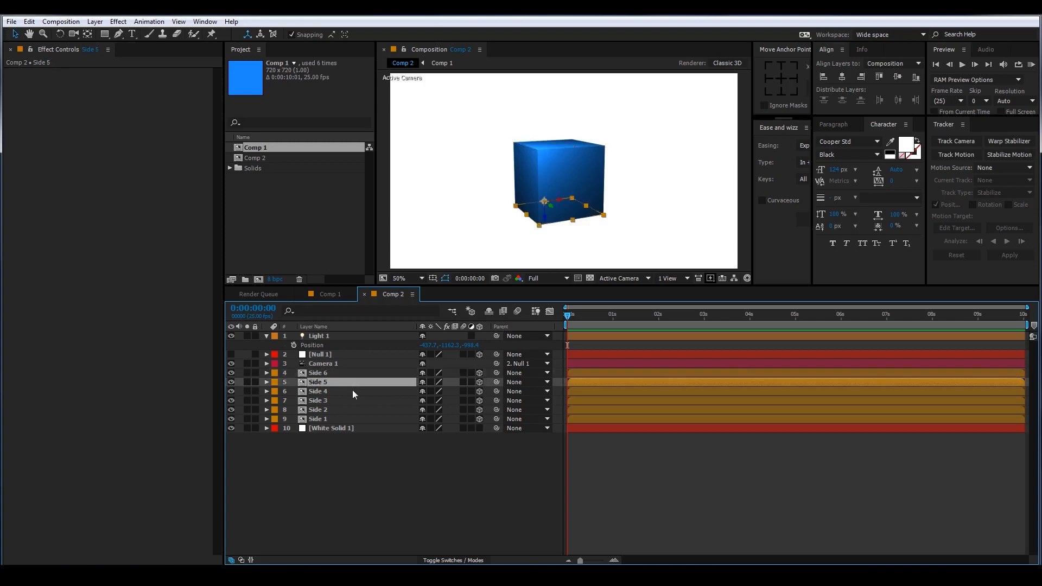
pyautogui.click(318, 390)
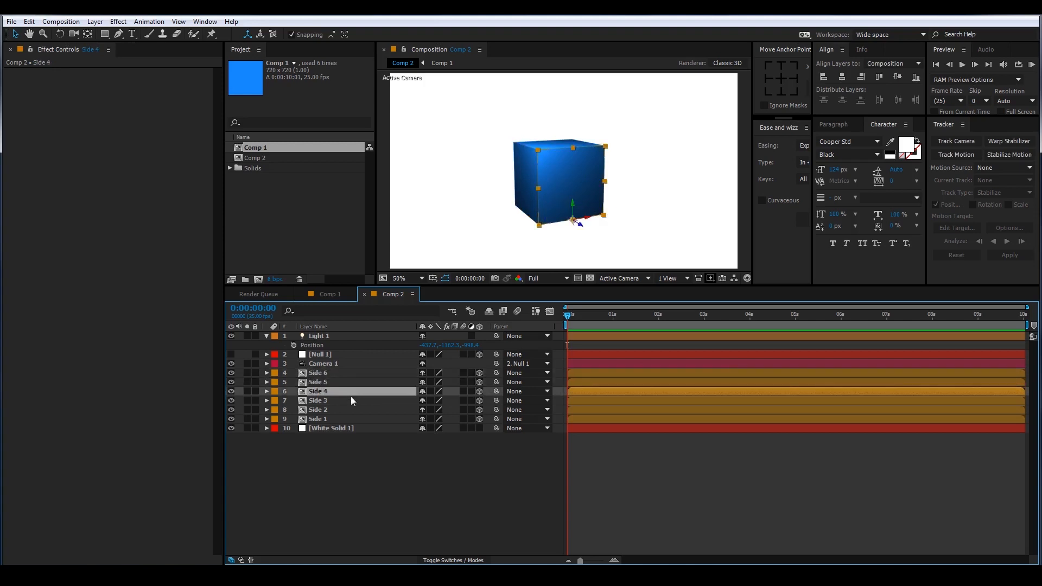
pyautogui.click(317, 400)
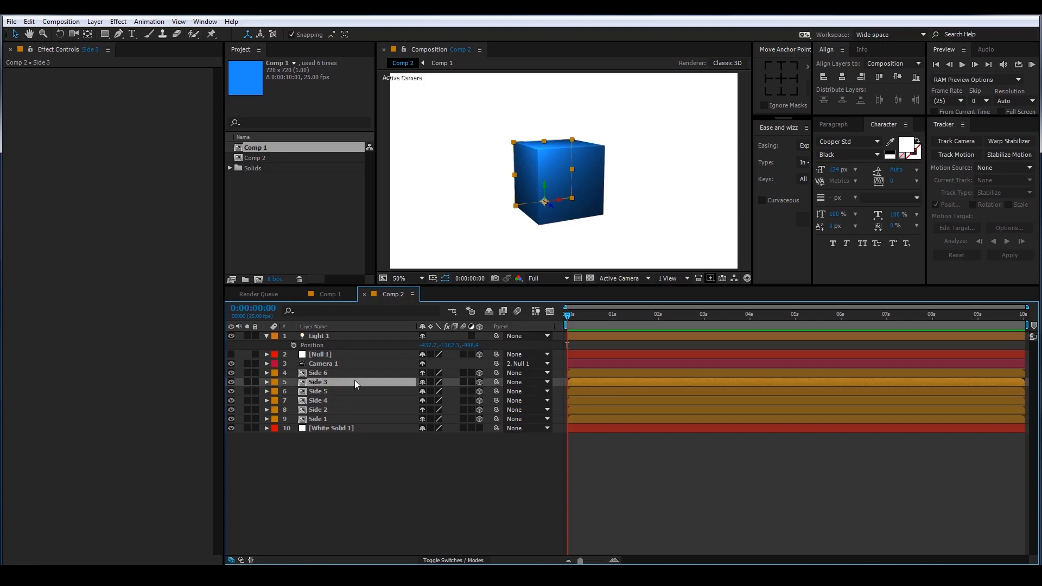
pyautogui.moveTo(431, 380)
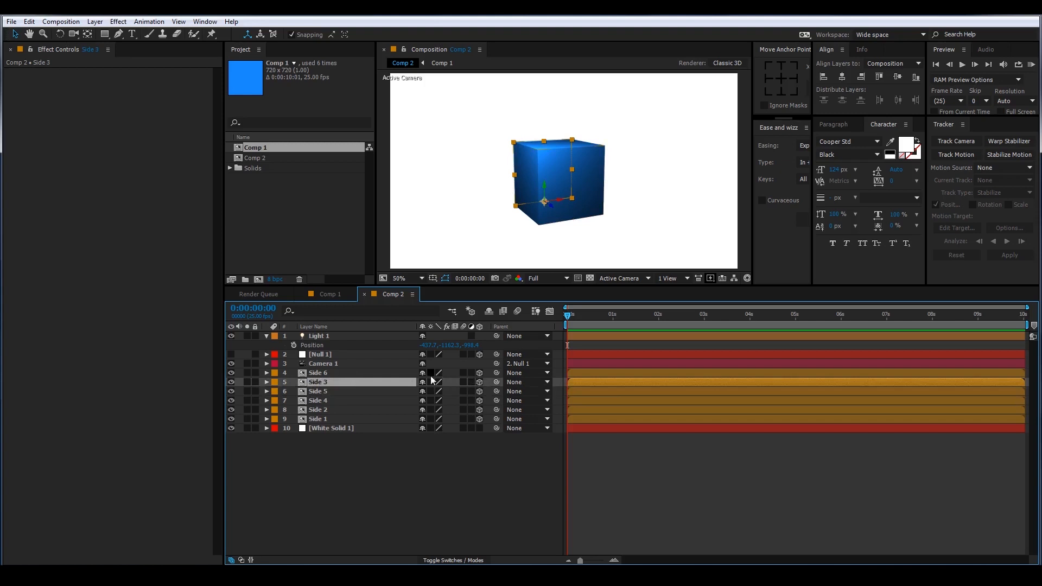
pyautogui.click(317, 372)
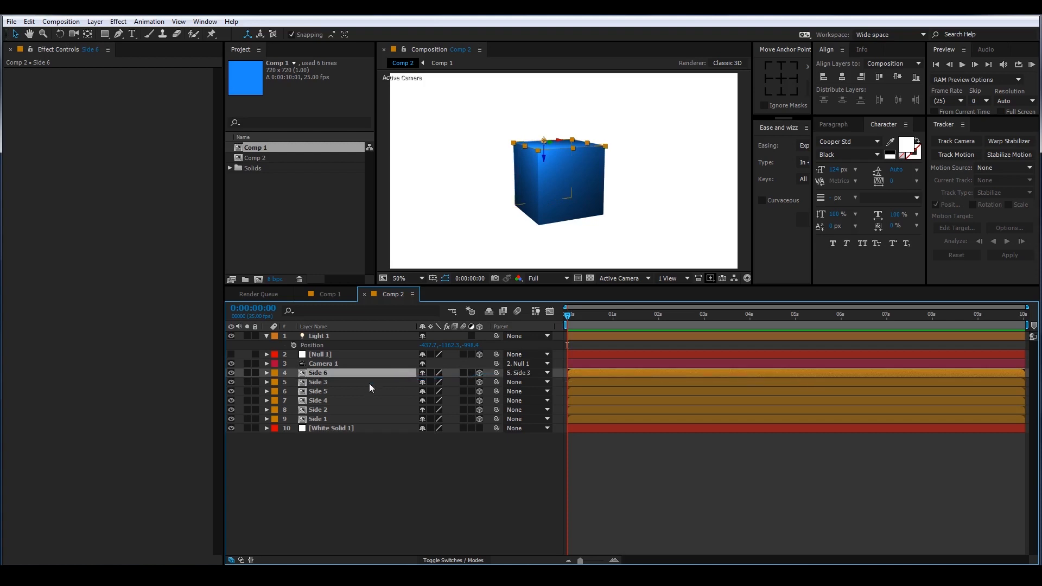
pyautogui.moveTo(375, 379)
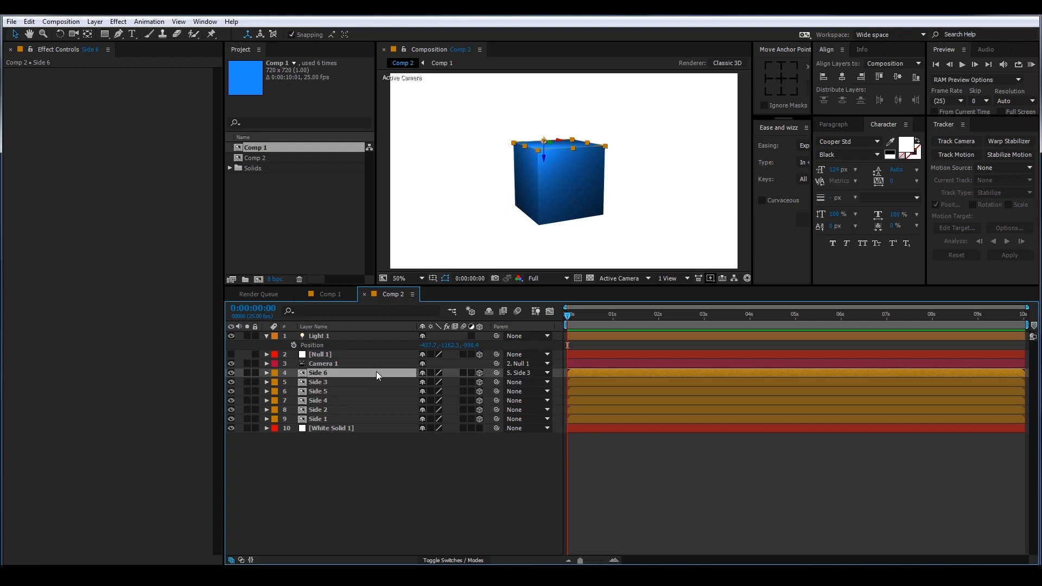
# - Keyframe Side 6's X Rotation from 0° at 0:12 to 90° so the lid swings open
pyautogui.click(266, 372)
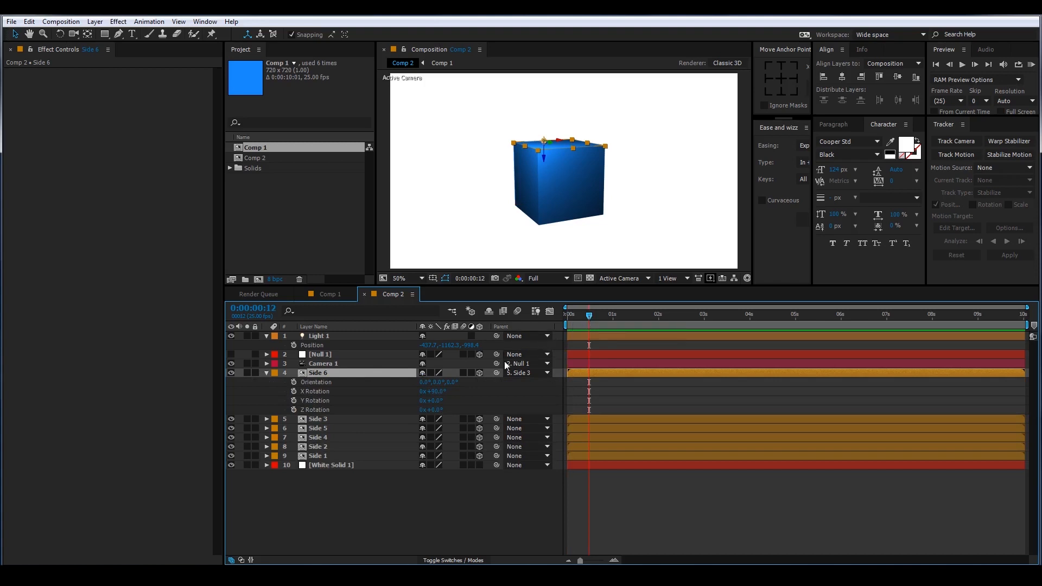
pyautogui.click(325, 390)
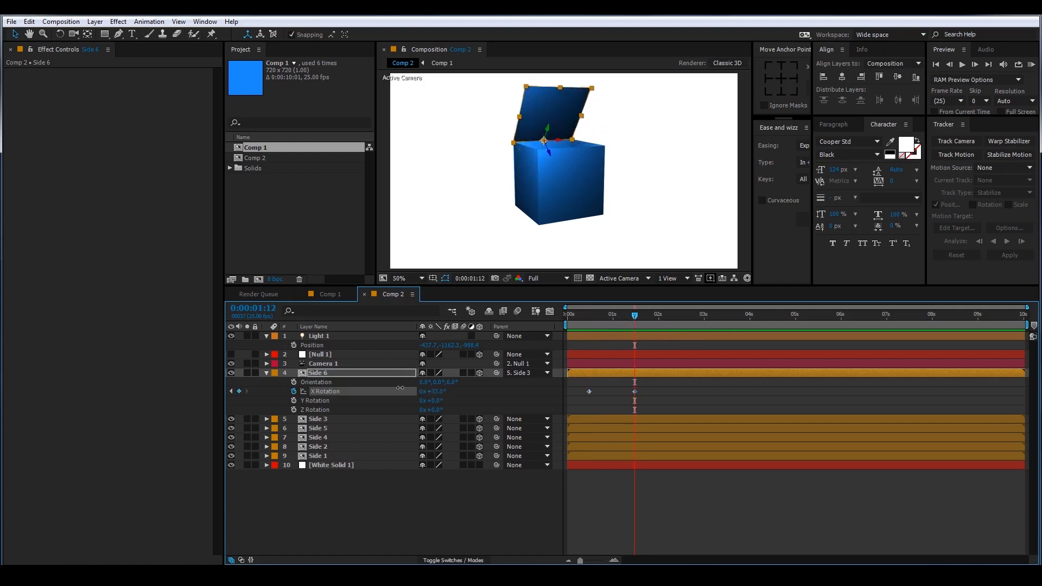
pyautogui.doubleClick(433, 390)
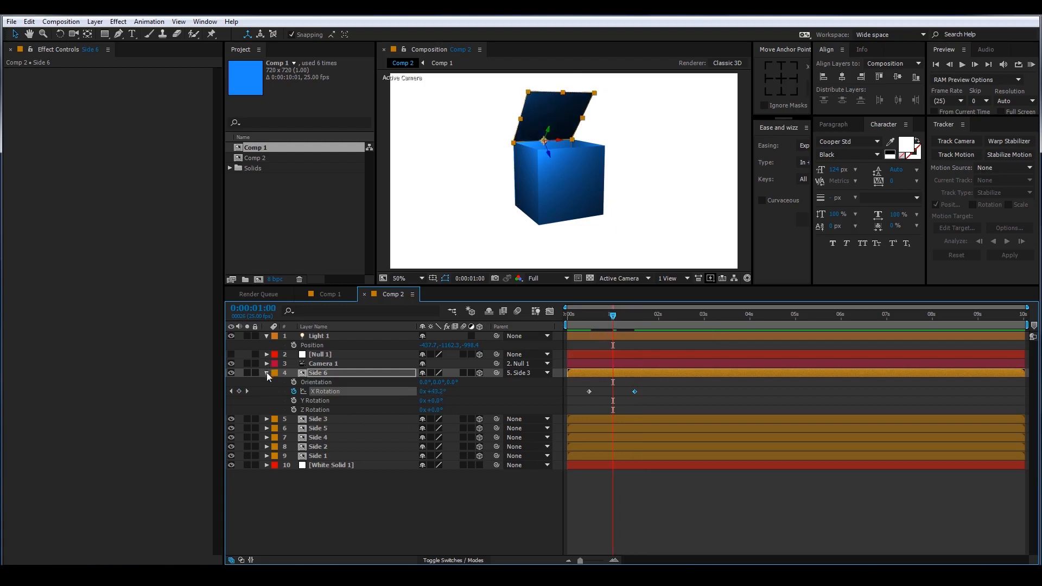
# - Keyframe Side 3's X Rotation from 0° at 1s to -90° at 2s so it folds flat
pyautogui.click(266, 372)
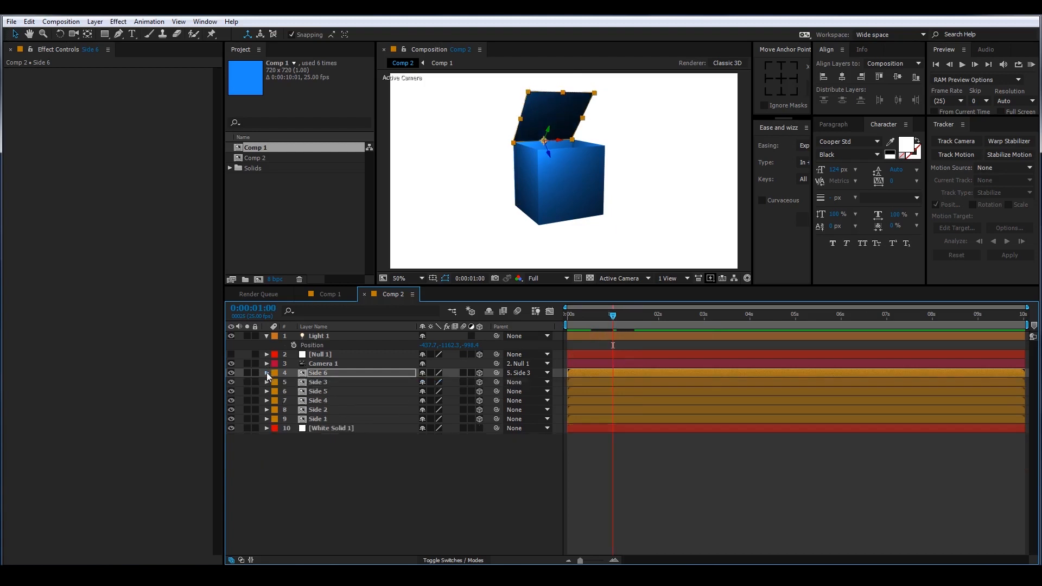
pyautogui.click(318, 381)
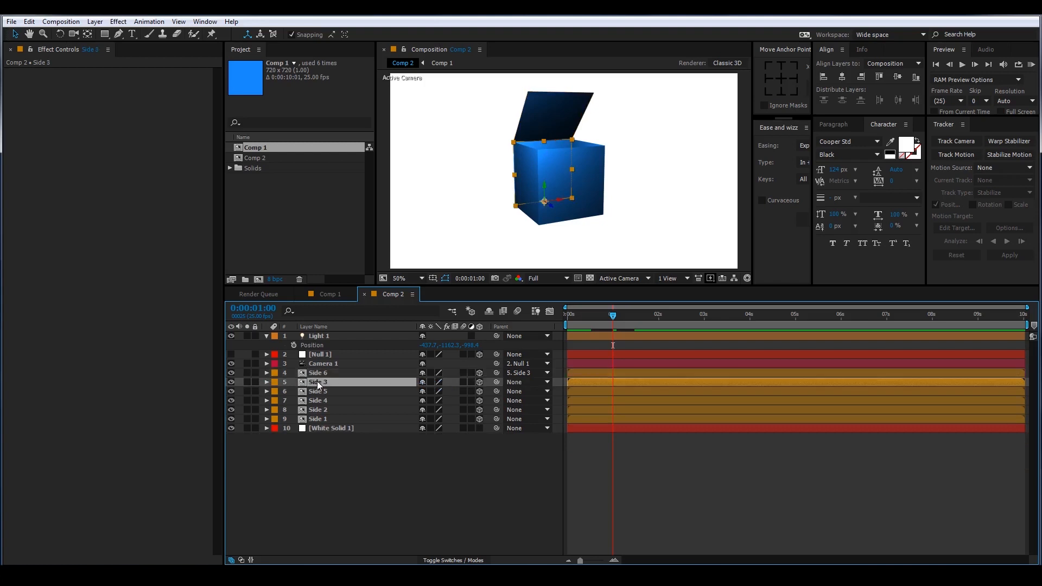
pyautogui.click(266, 381)
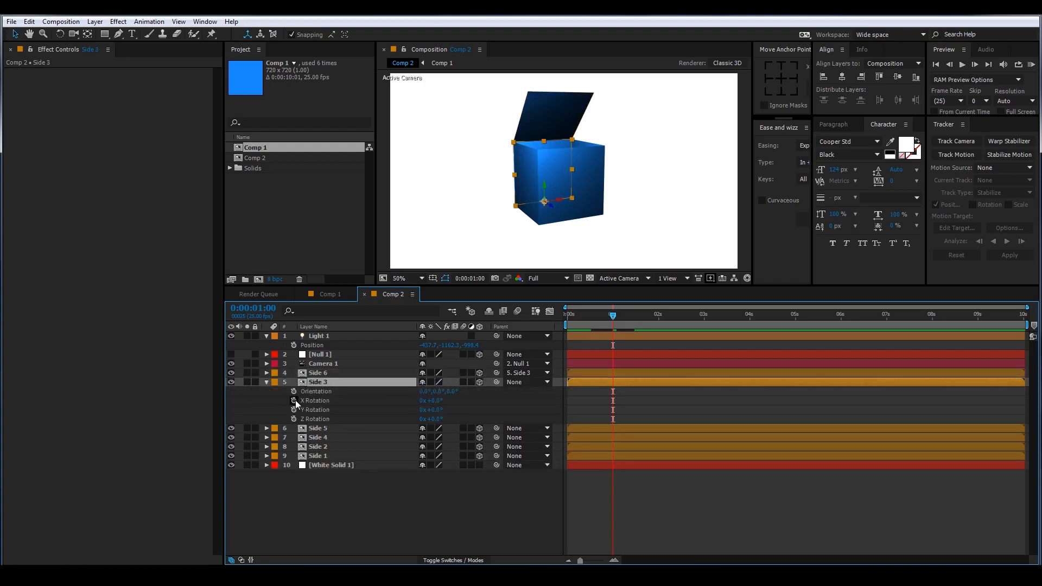
pyautogui.click(324, 400)
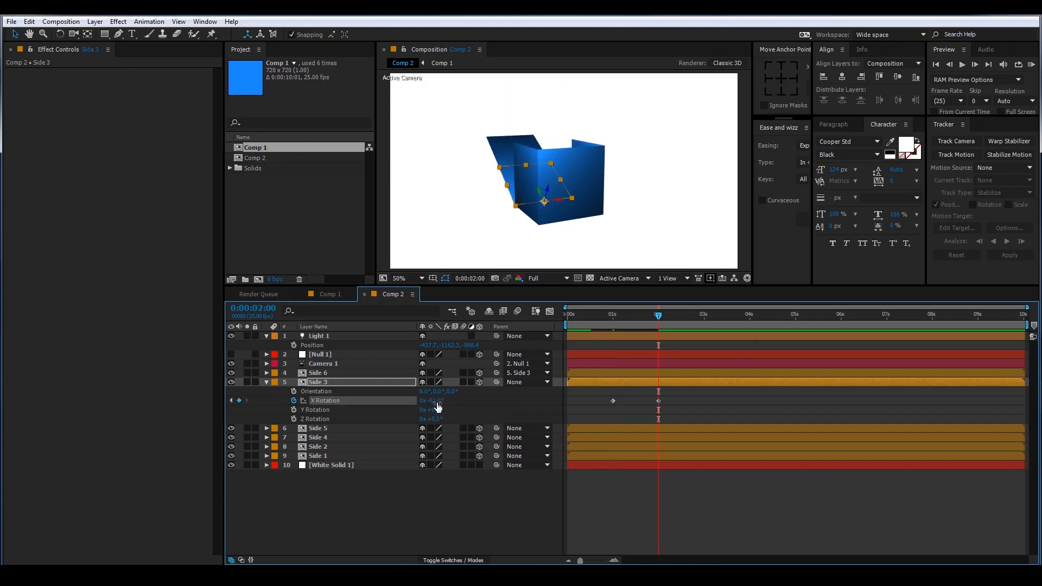
pyautogui.doubleClick(429, 401)
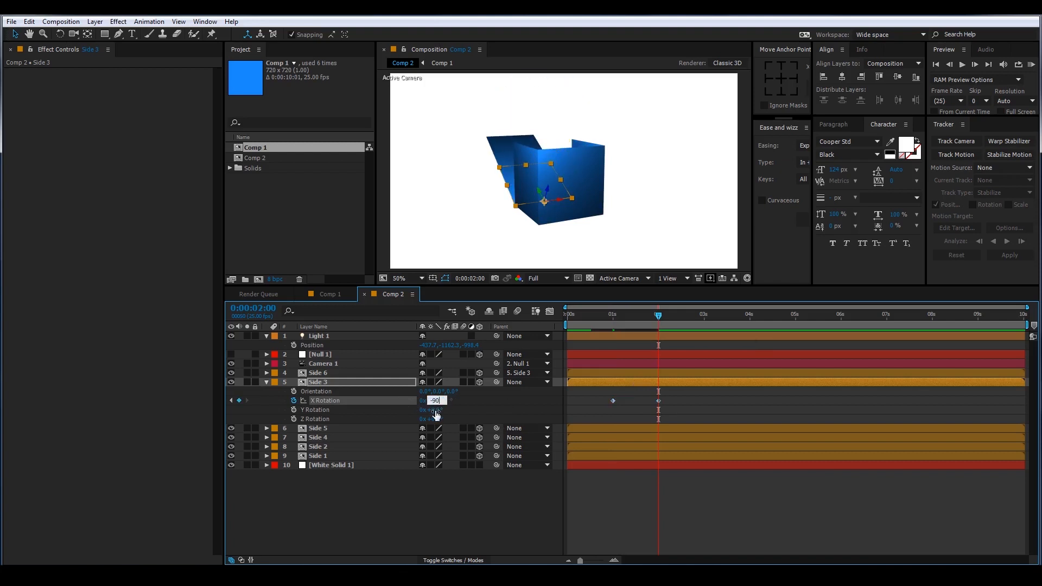
pyautogui.press('Return')
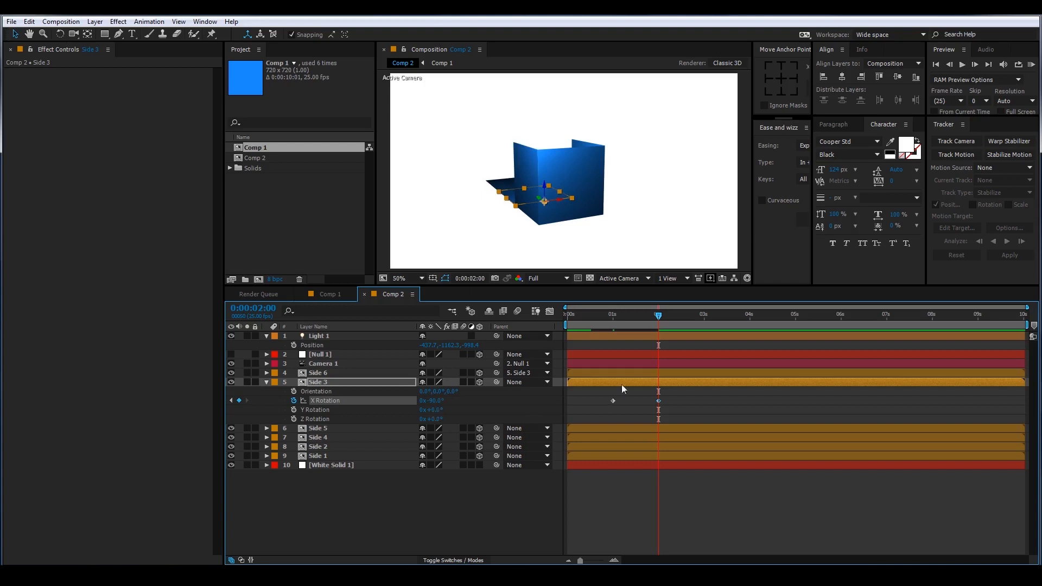
pyautogui.moveTo(635, 319)
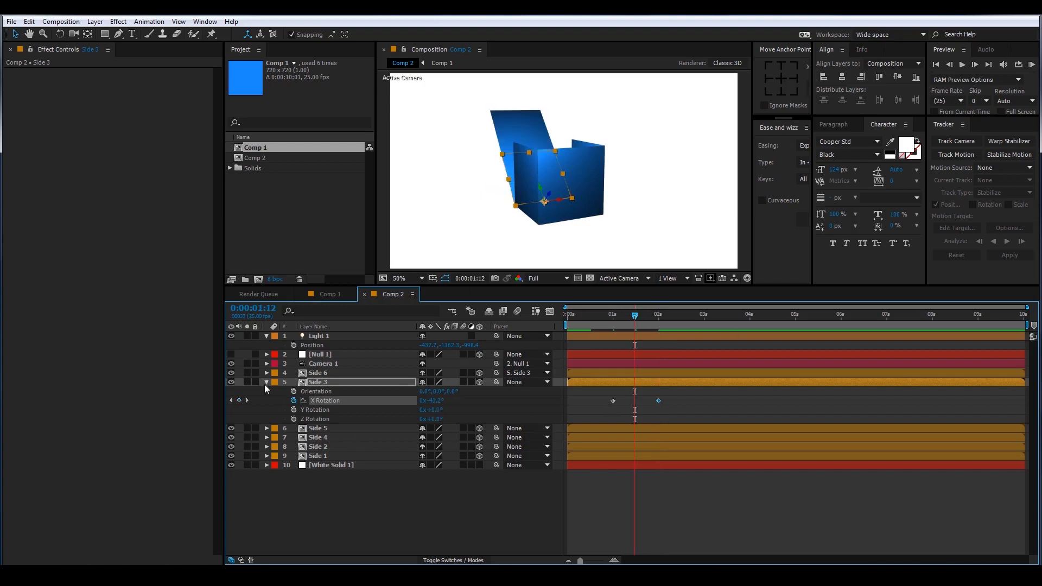
pyautogui.click(266, 382)
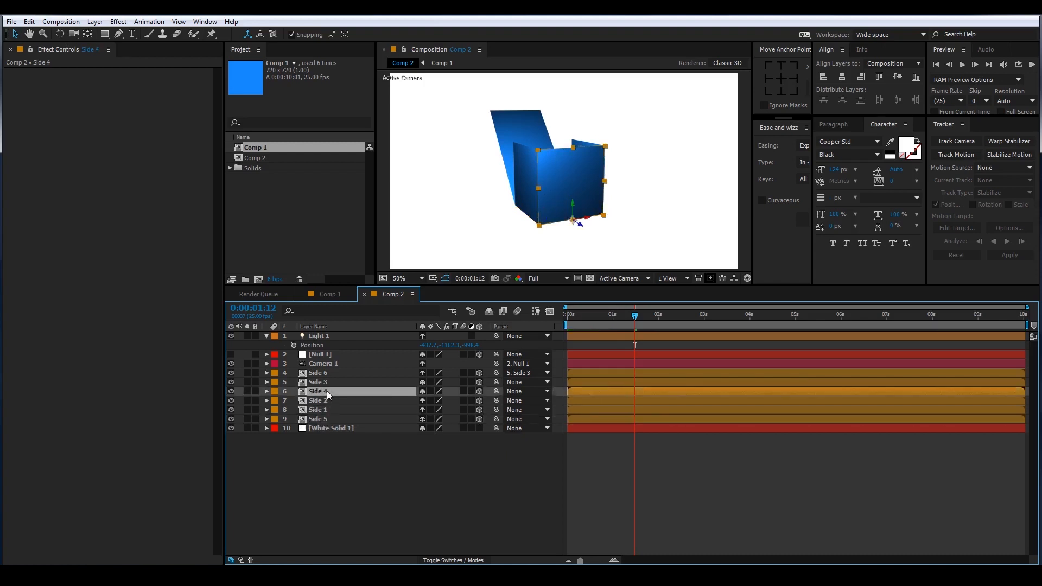
# - Keyframe Side 4's X Rotation from 0° at 1:12 to 90° at 2:12 so it folds flat
pyautogui.click(266, 391)
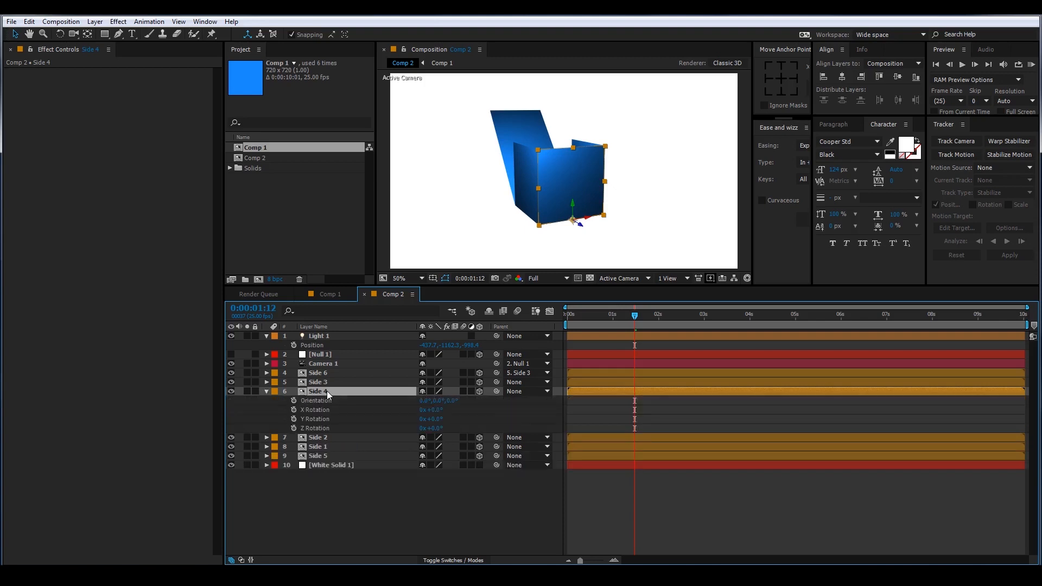
pyautogui.moveTo(294, 410)
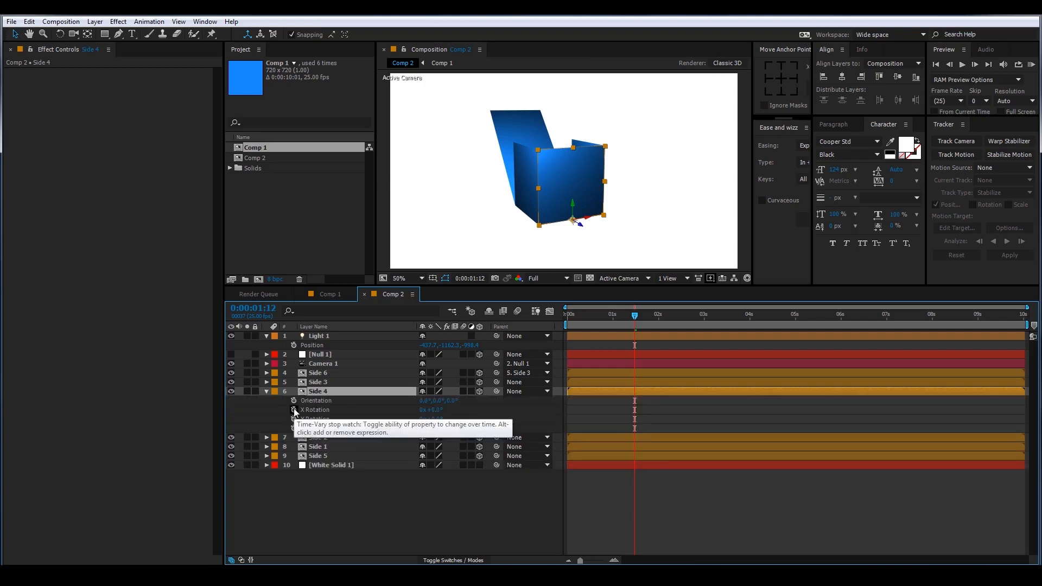
pyautogui.click(293, 409)
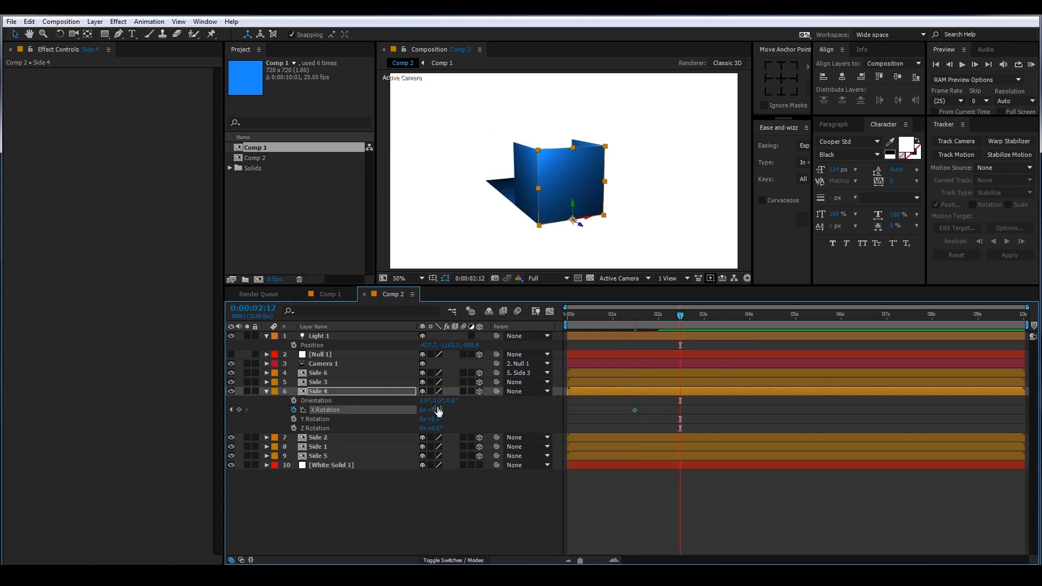
pyautogui.doubleClick(432, 409)
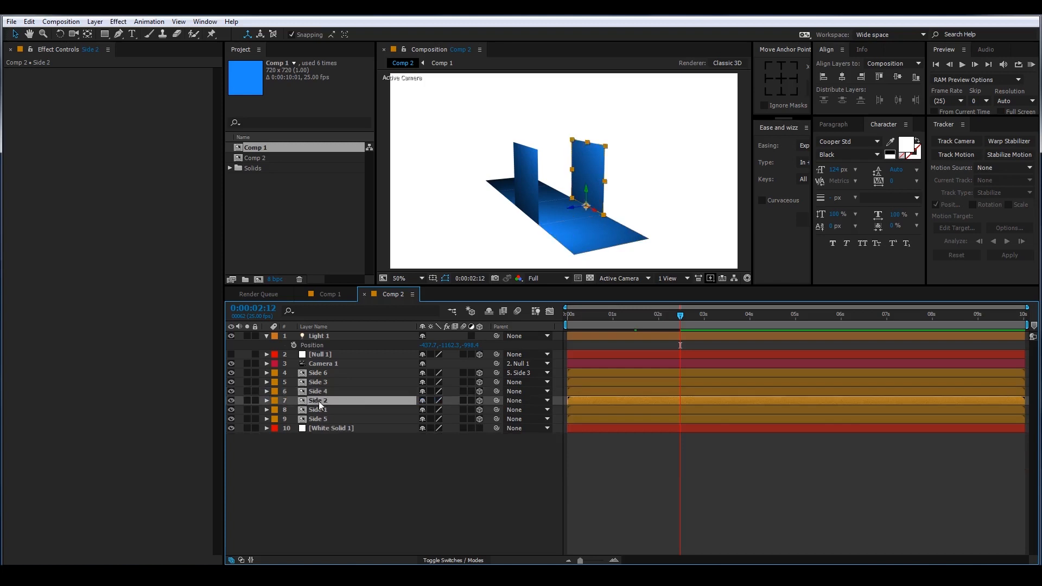
pyautogui.moveTo(637, 318)
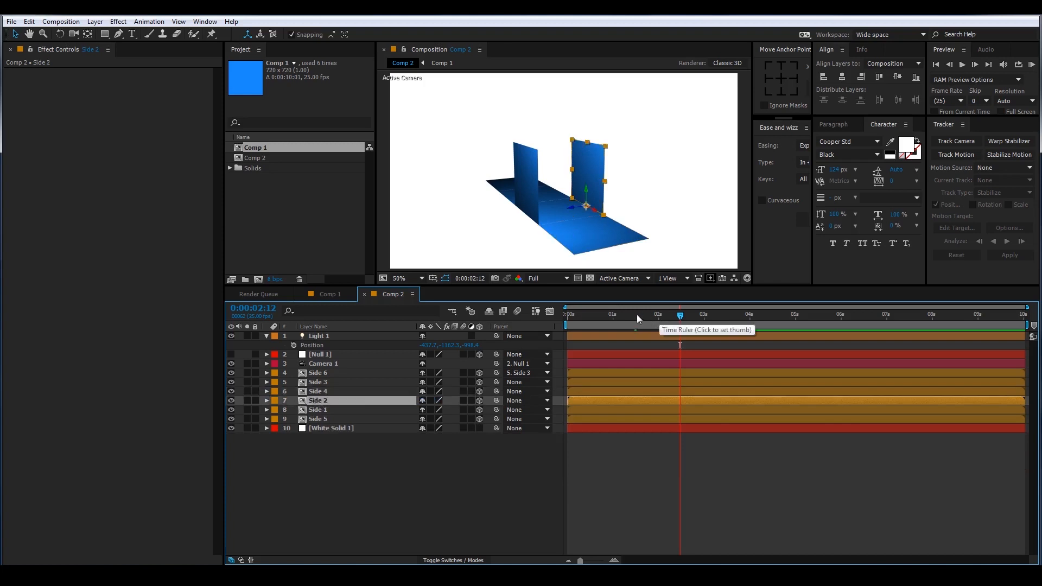
pyautogui.moveTo(660, 321)
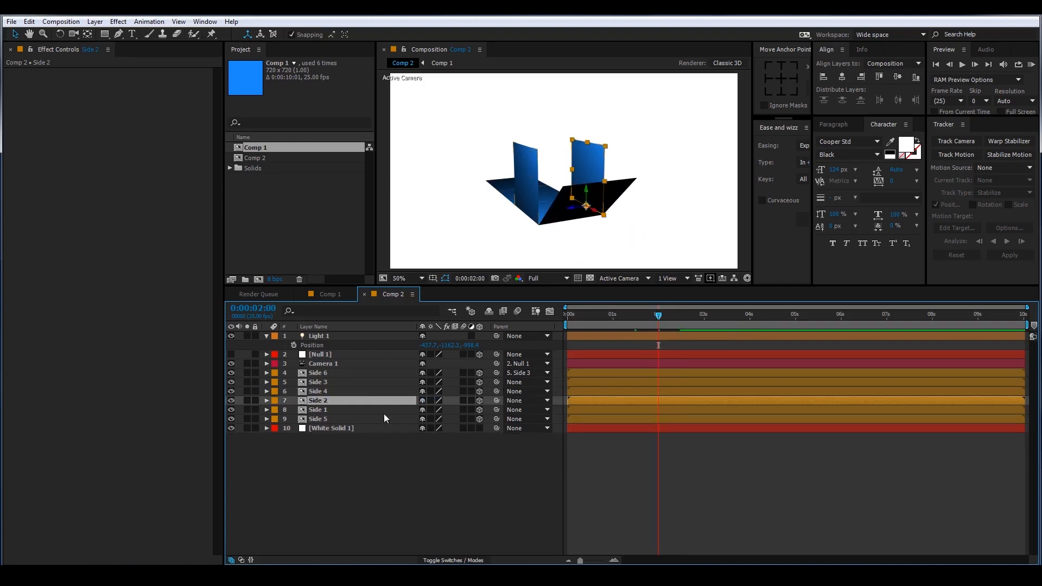
# - Keyframe Side 2's Orientation between 2s and 3s so the face folds down flat
pyautogui.click(266, 400)
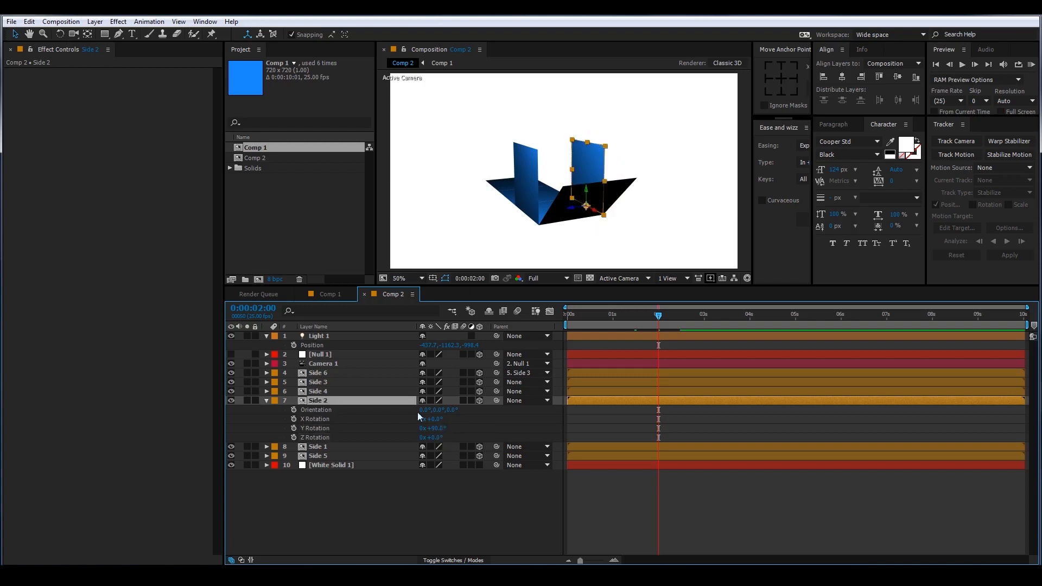
pyautogui.click(326, 409)
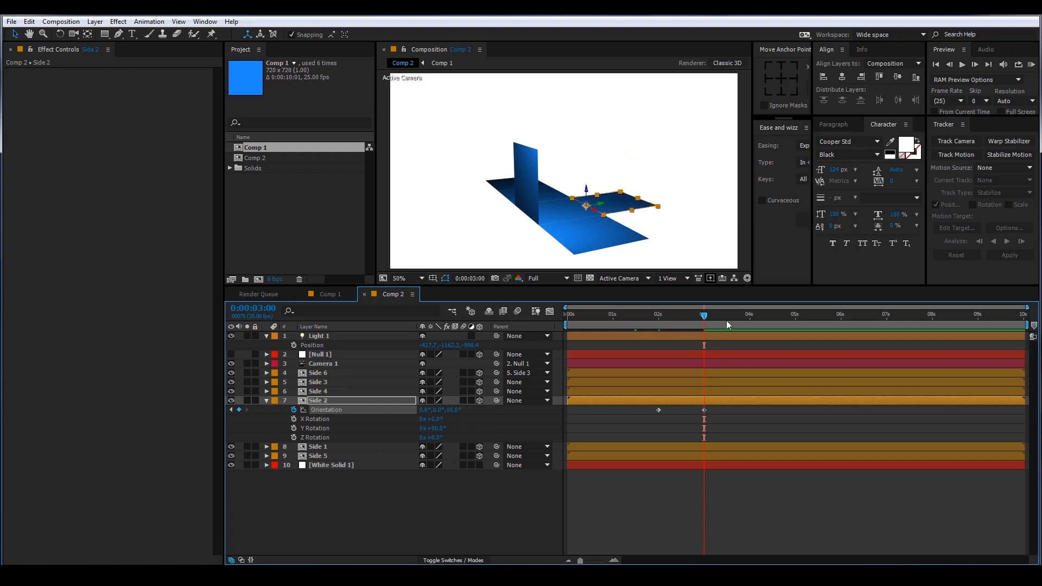
pyautogui.click(679, 313)
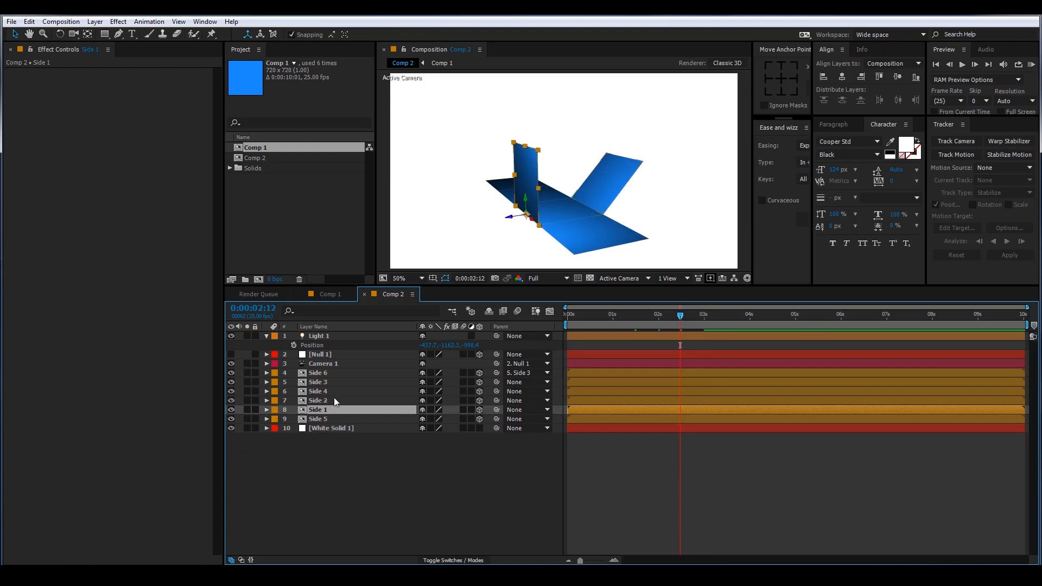
# - Keyframe Side 1's Orientation from 2:12 to Z 270° at 3:12, completing the flat cross
pyautogui.click(266, 409)
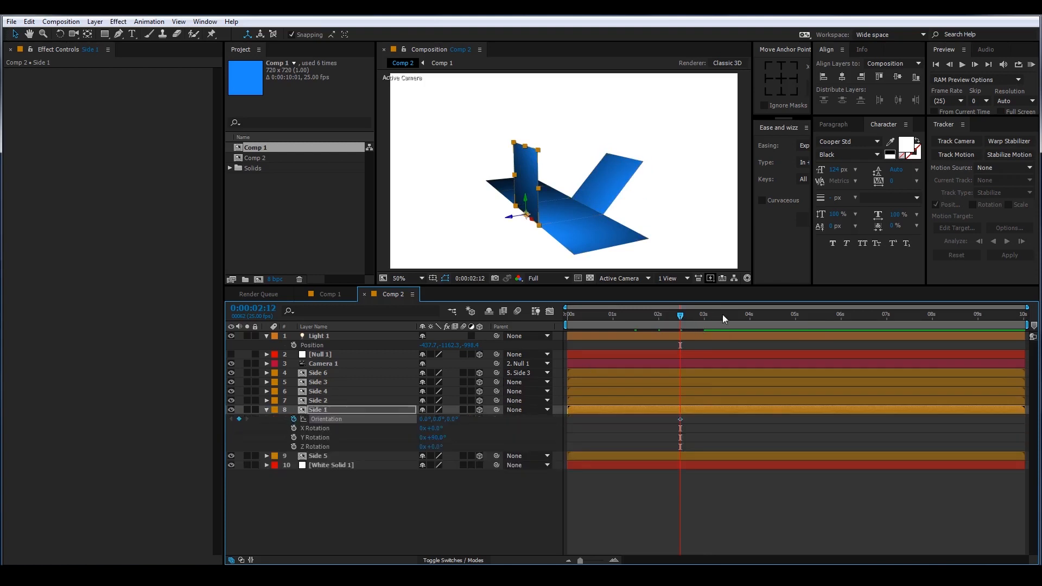
pyautogui.click(724, 313)
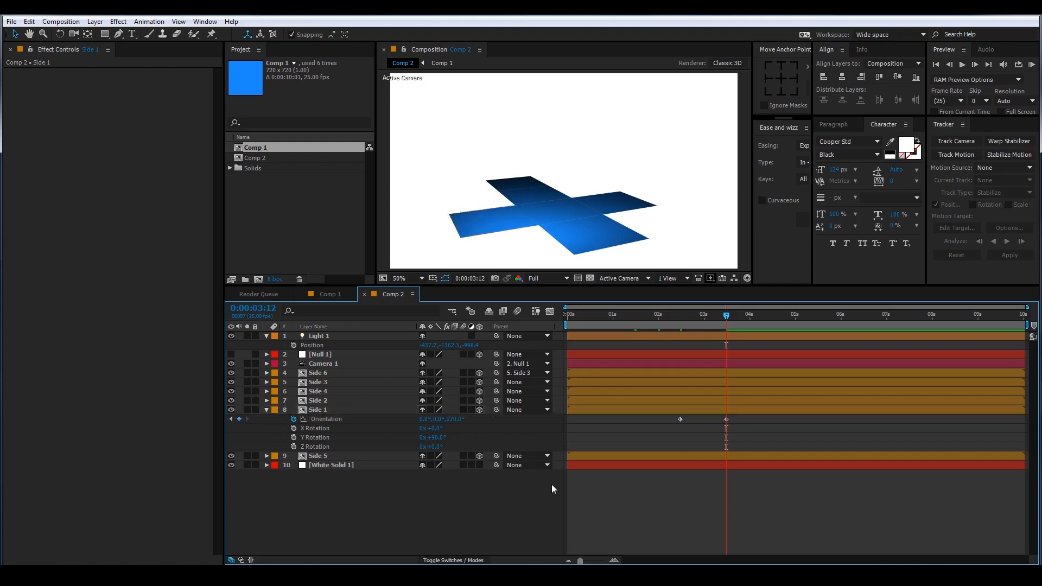
pyautogui.click(990, 313)
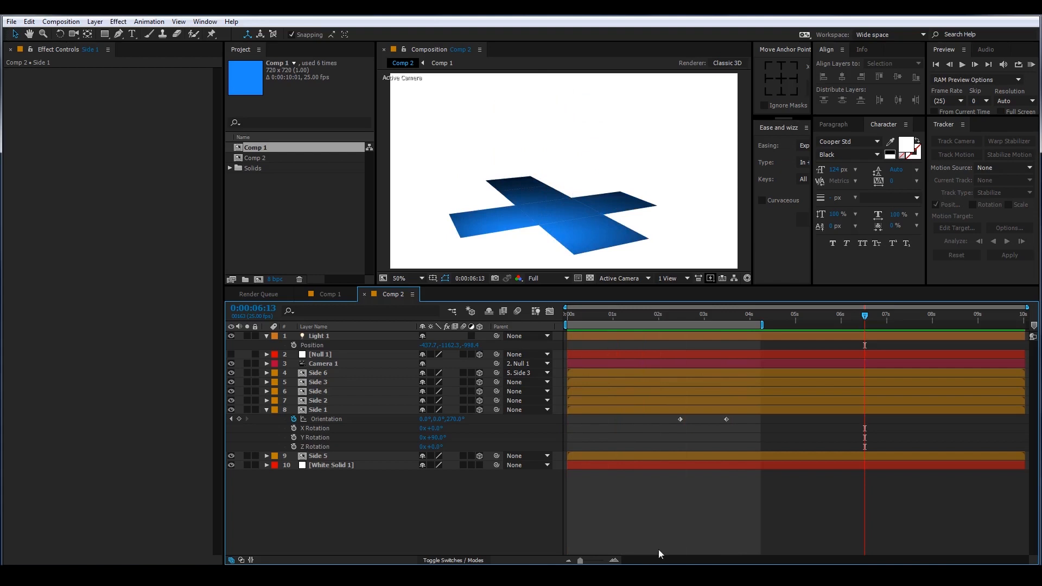
pyautogui.moveTo(734, 490)
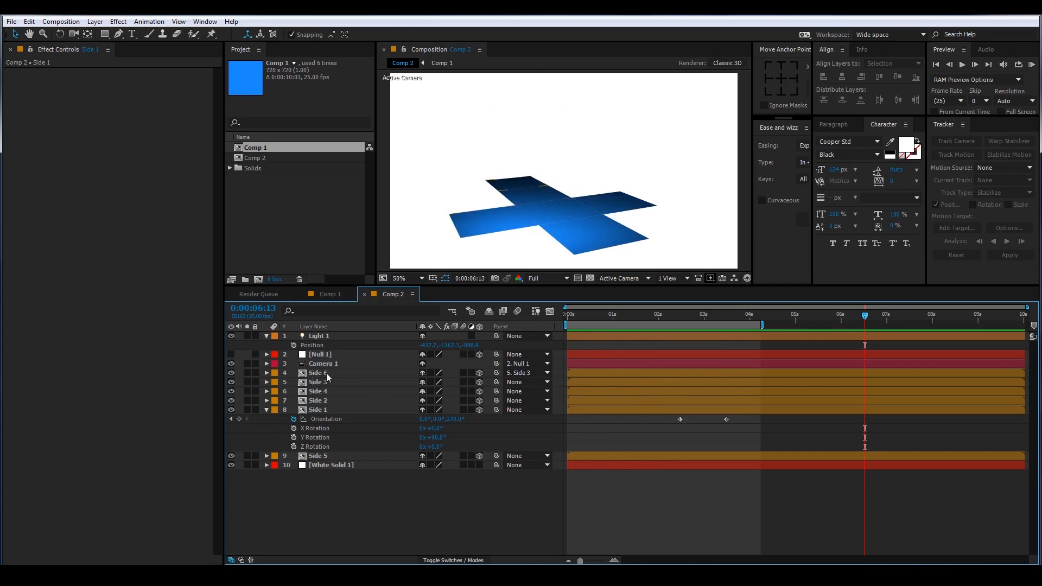
# - Apply Easy Ease to every folding keyframe across all the Side layers
pyautogui.press('u')
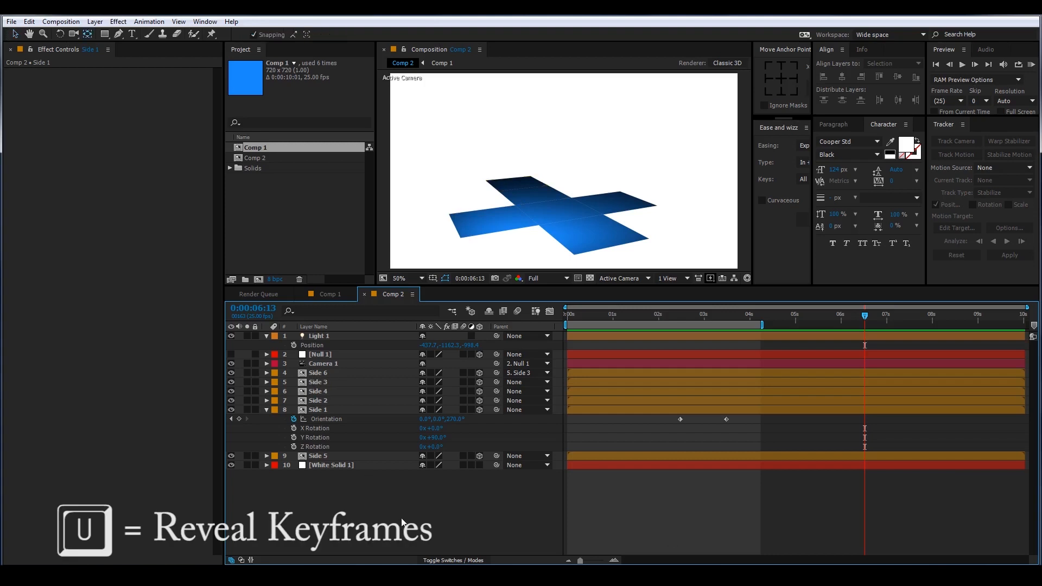
pyautogui.press('u')
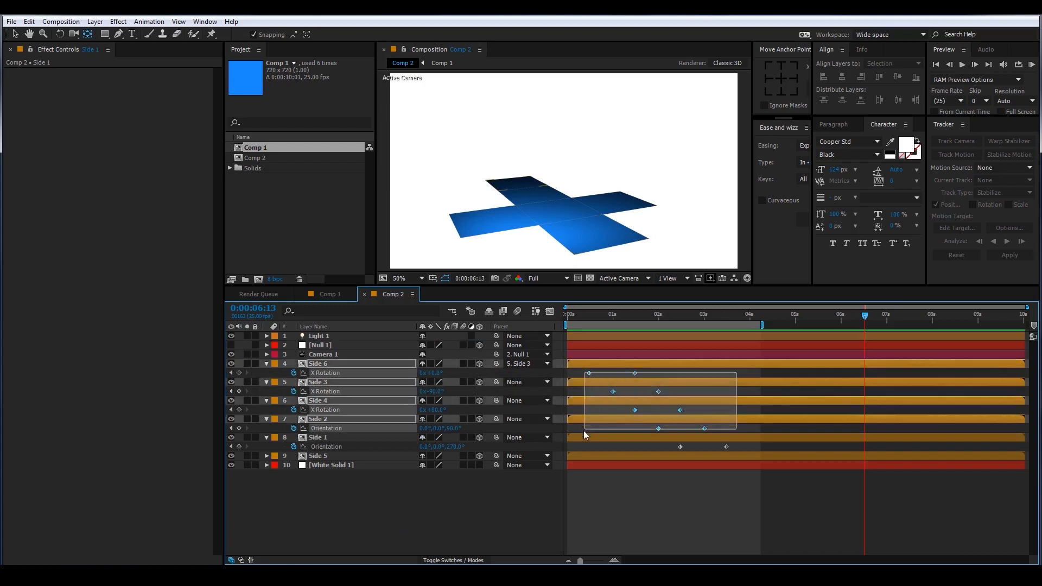
pyautogui.press('f9')
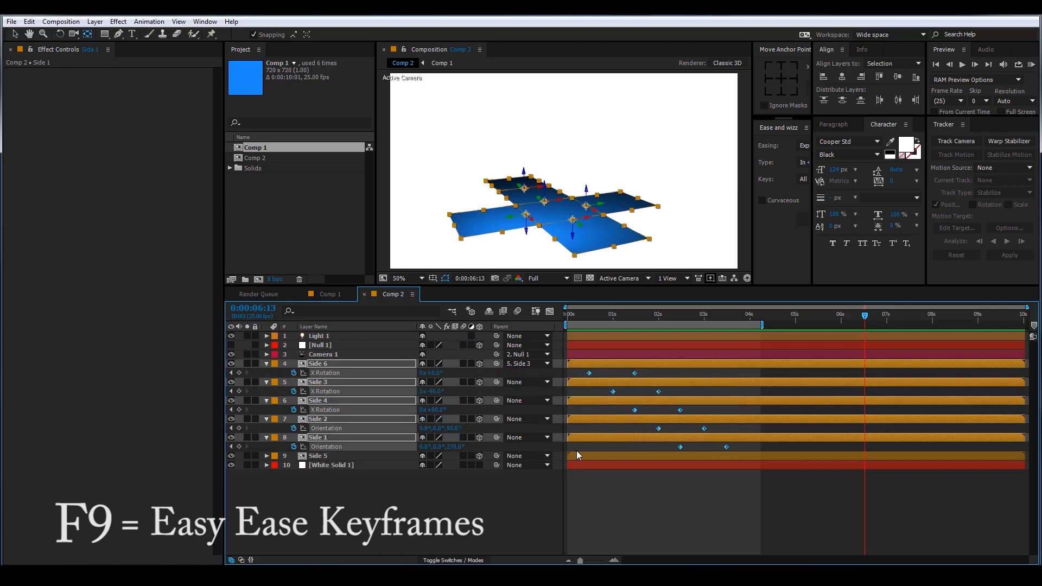
pyautogui.press('f9')
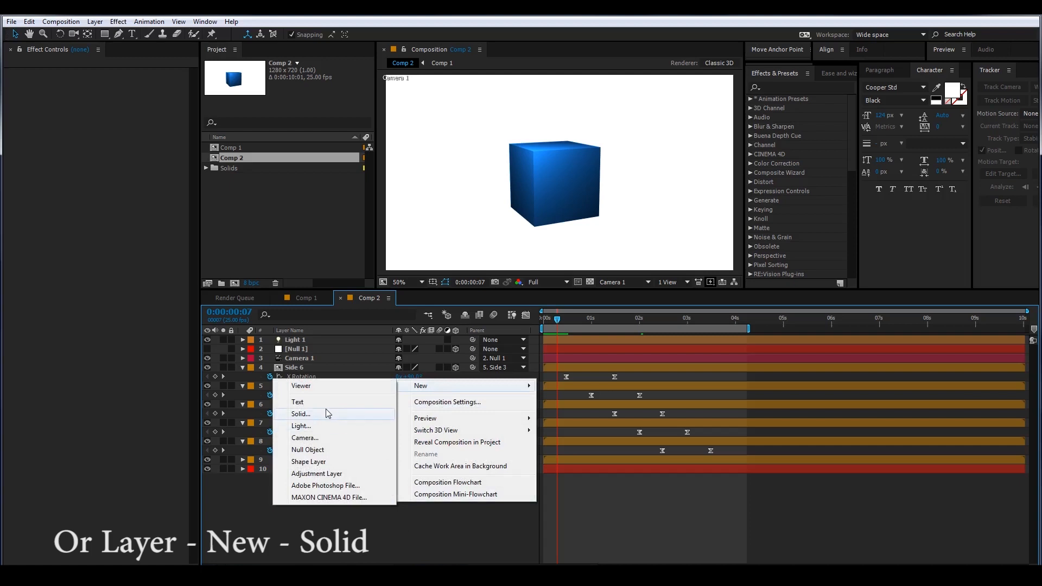
# - Add a comp-sized 1280×720 white solid, White Solid 3, to Comp 2
pyautogui.click(300, 414)
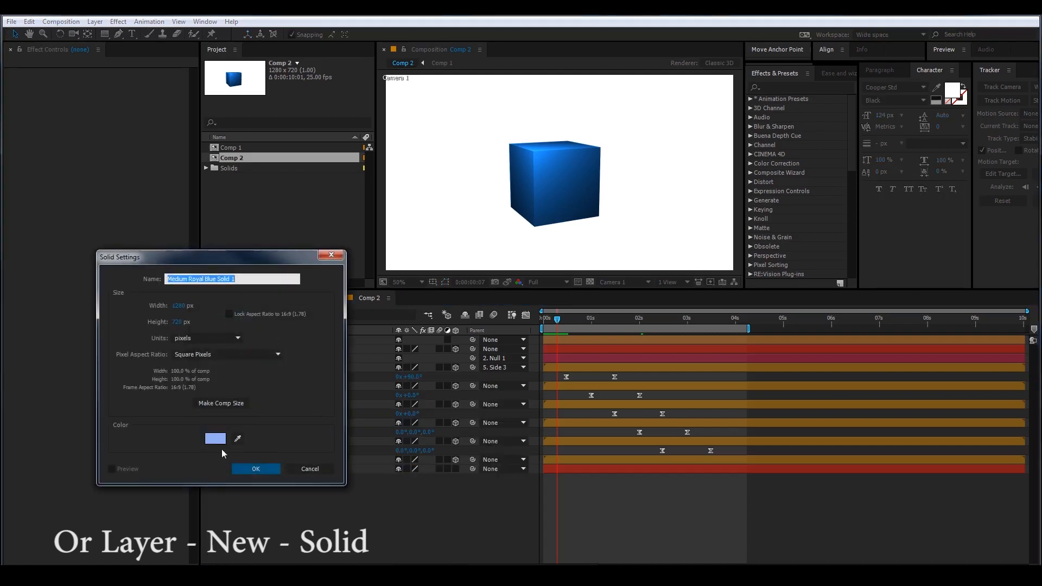
pyautogui.click(215, 437)
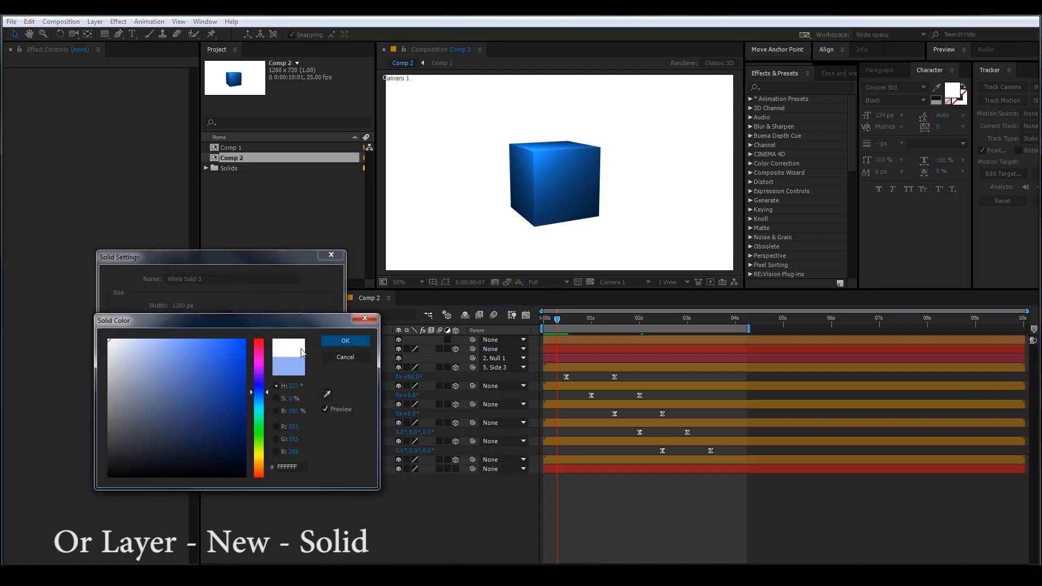
pyautogui.click(345, 340)
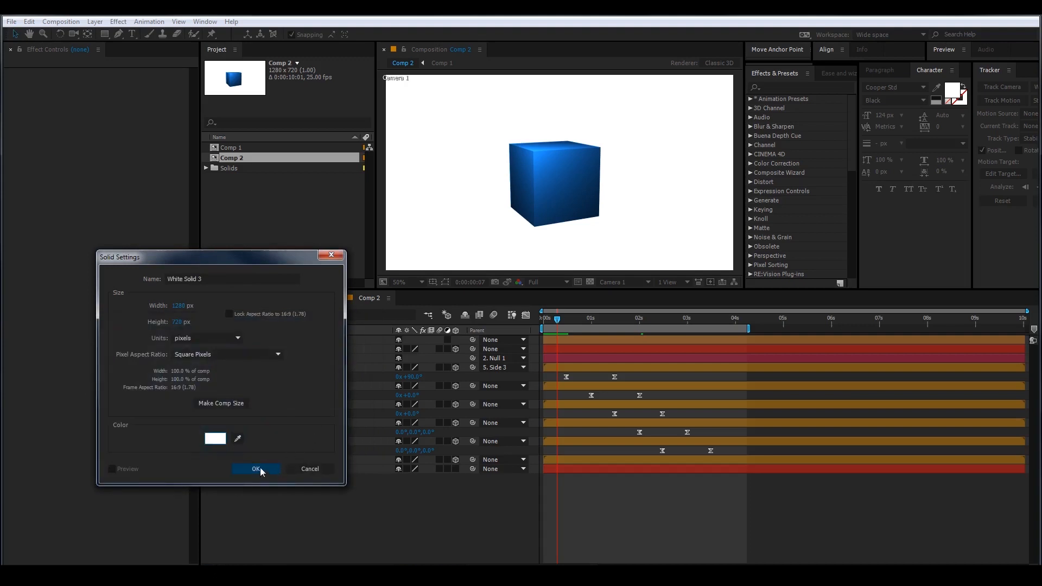
pyautogui.click(256, 468)
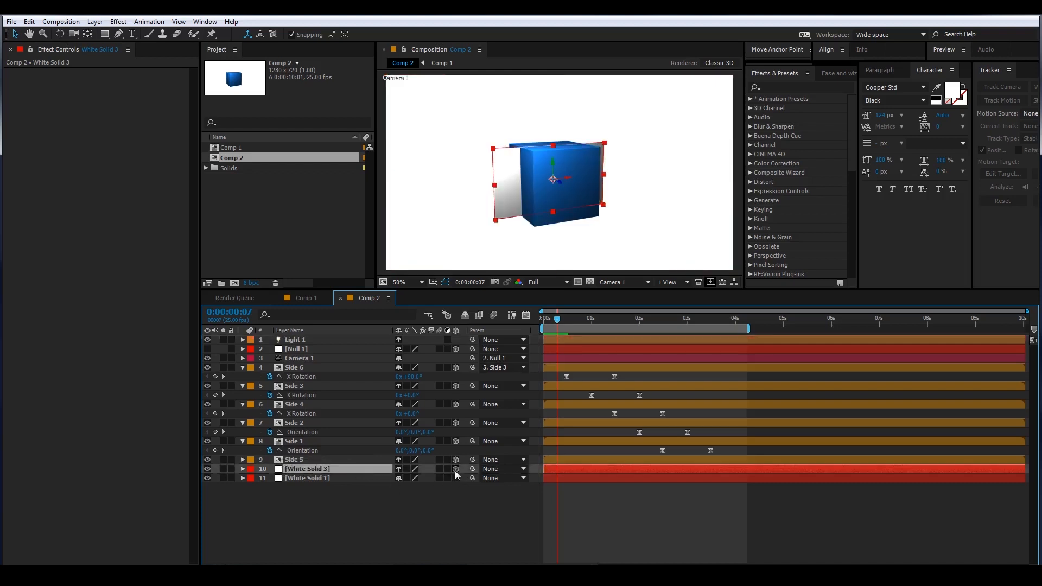
# - Rotate White Solid 3 to 90° X and lower it in Front view beneath the cube's base
pyautogui.click(243, 468)
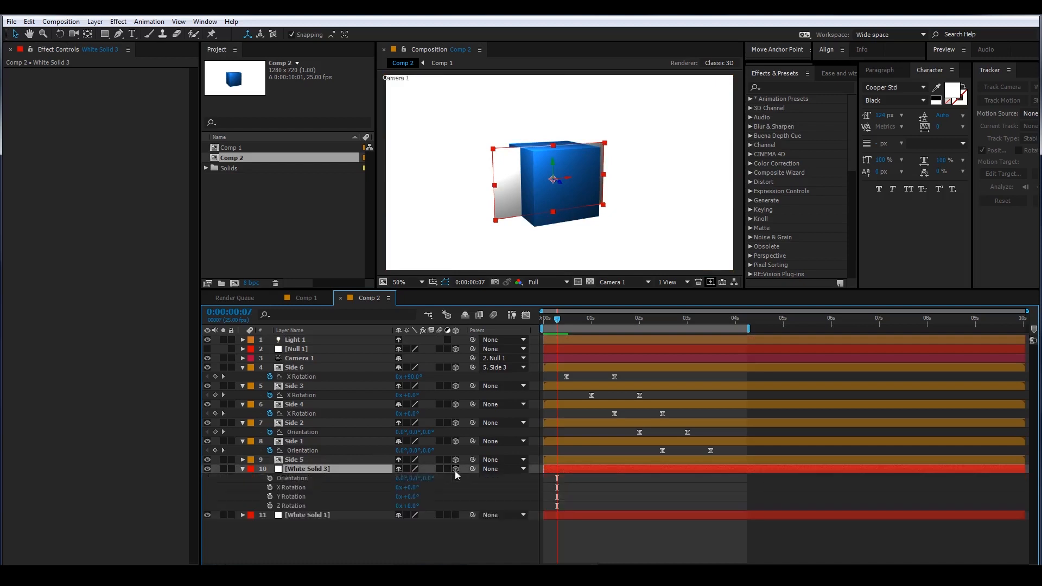
pyautogui.doubleClick(407, 487)
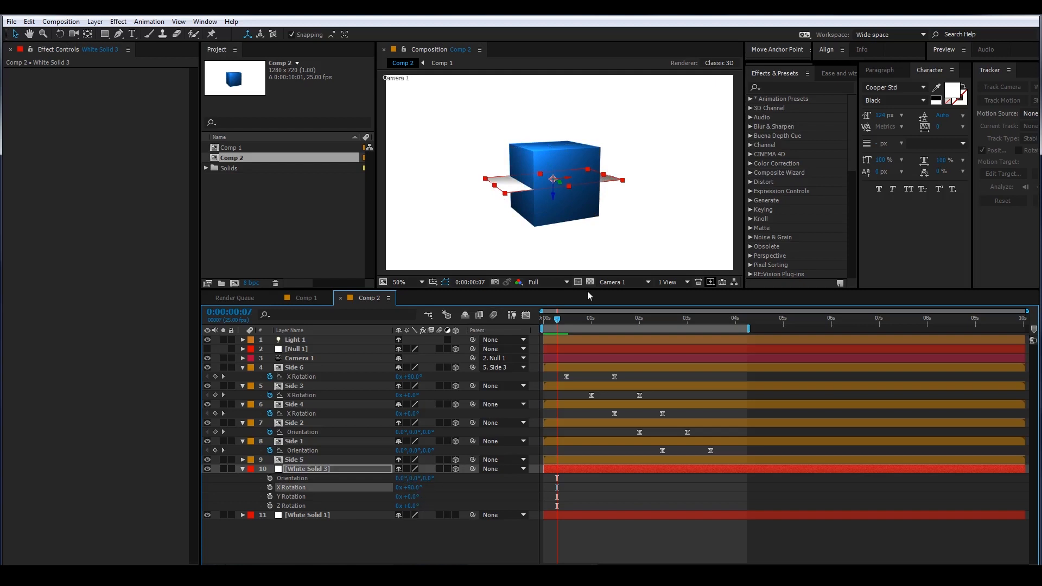
pyautogui.click(620, 282)
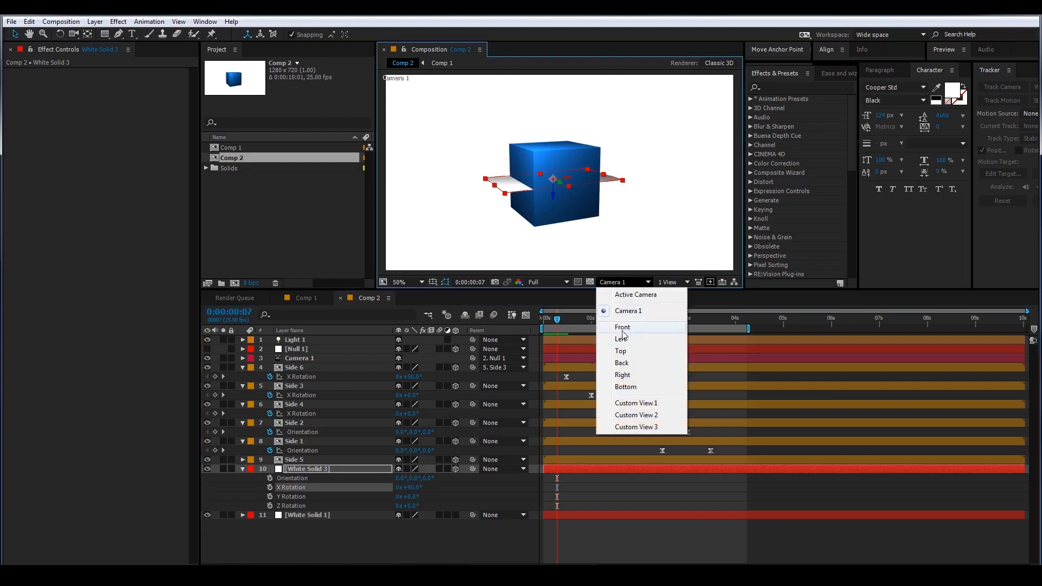
pyautogui.click(622, 326)
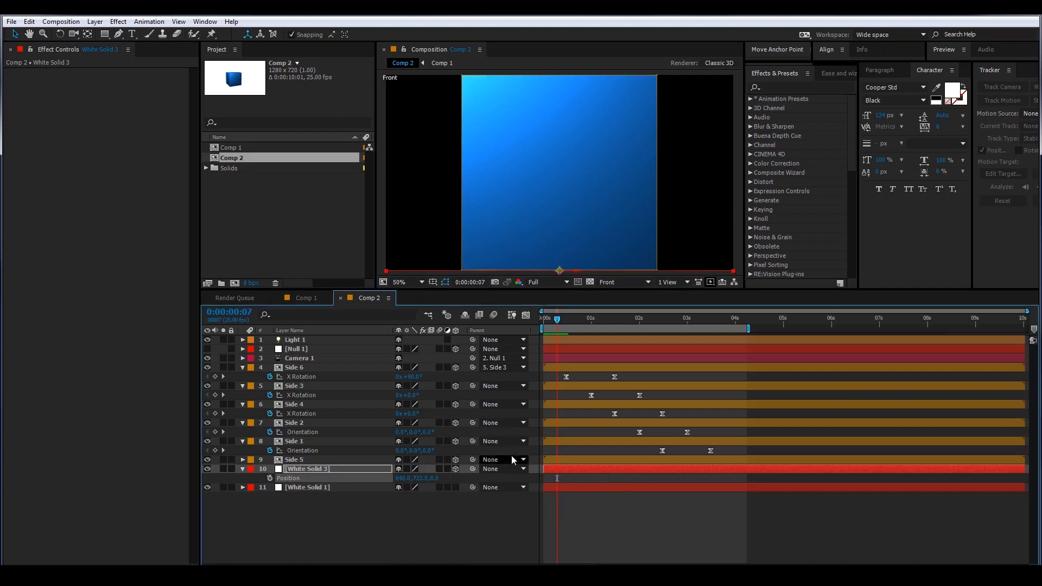
pyautogui.click(622, 282)
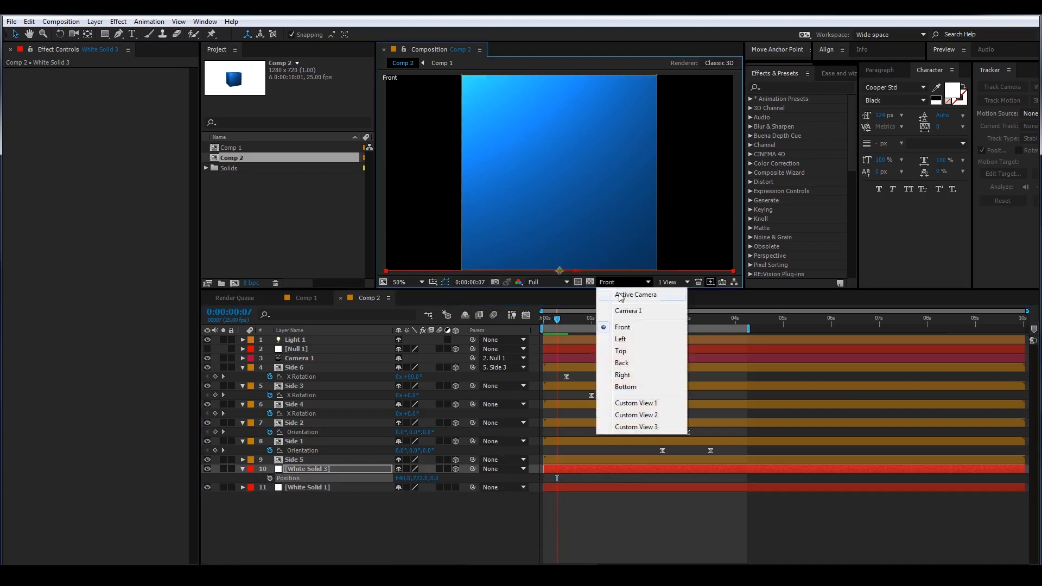
pyautogui.click(627, 311)
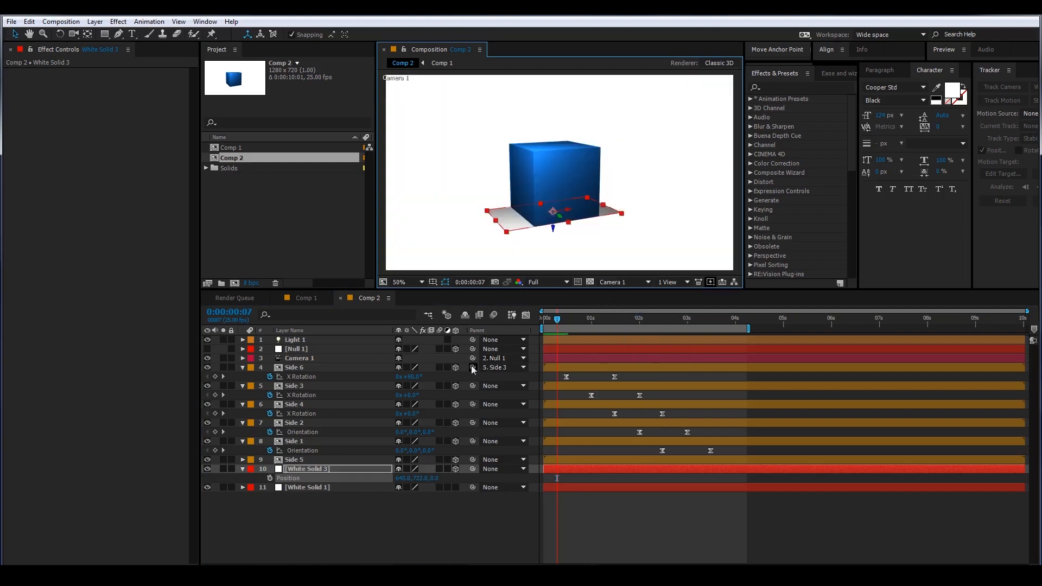
pyautogui.press('s')
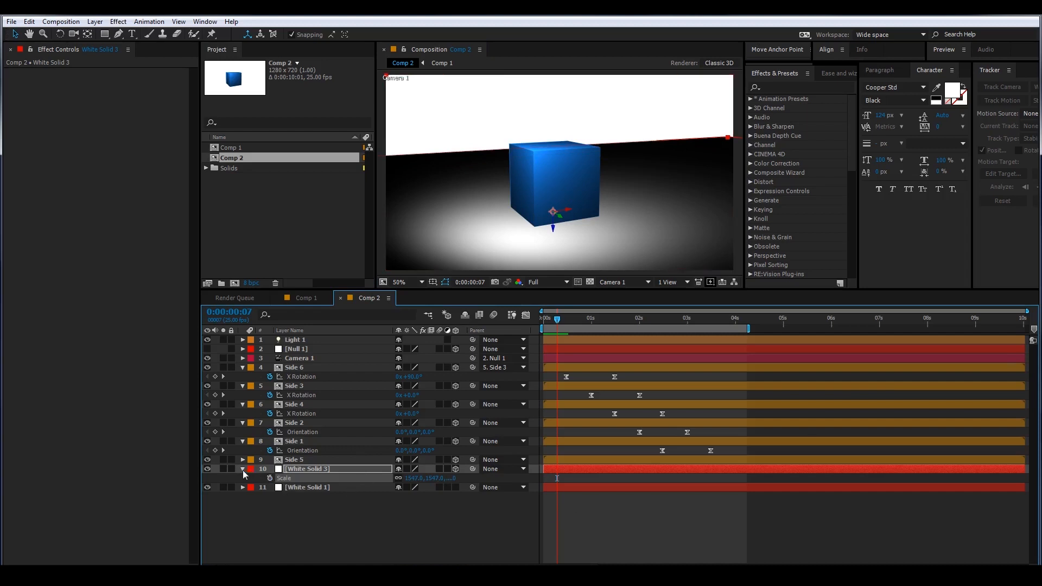
# - Set White Solid 3's Material Options so the floor Accepts Shadows Only
pyautogui.click(242, 469)
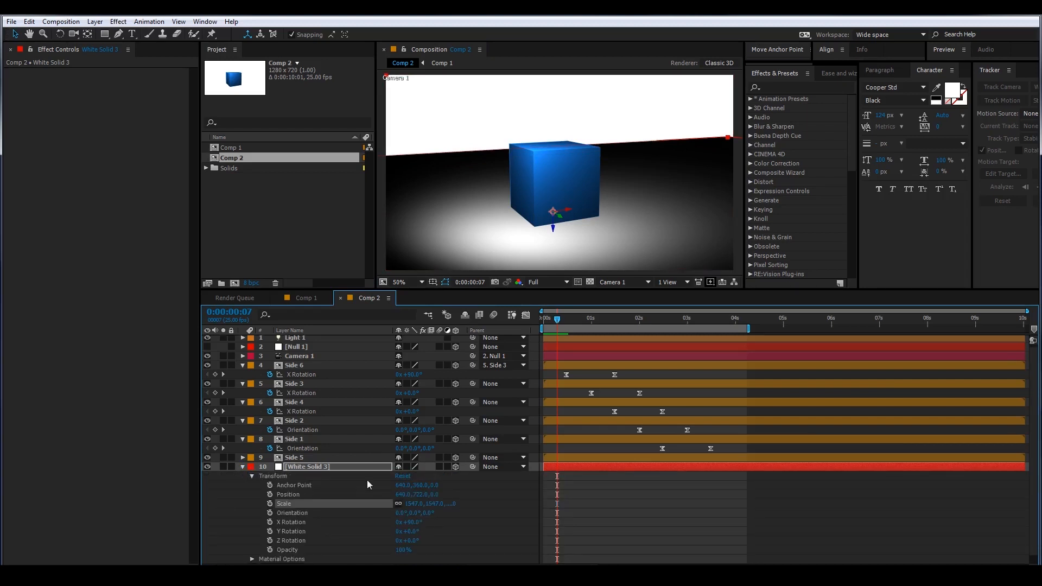
pyautogui.click(253, 559)
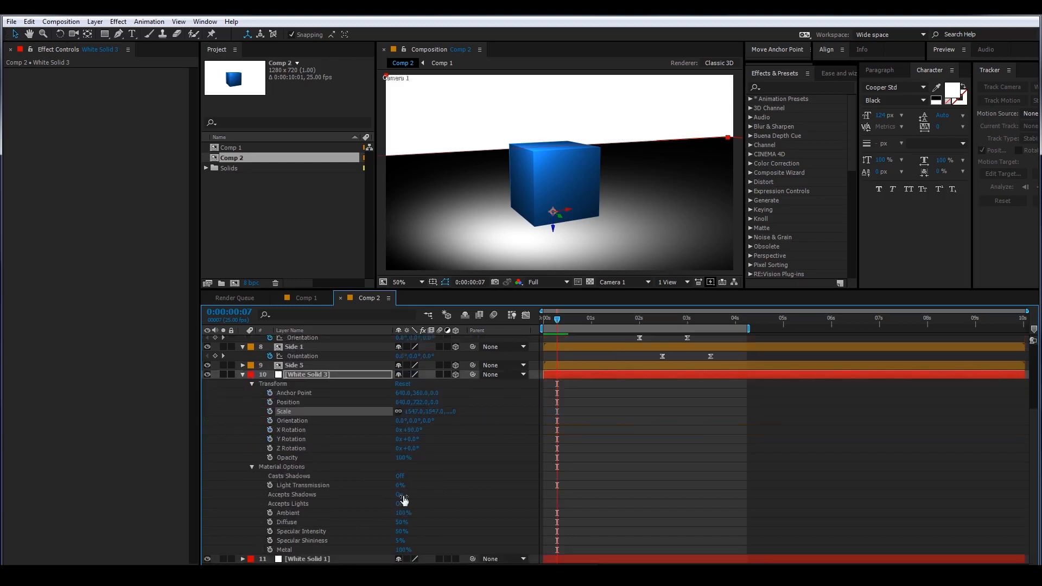
pyautogui.click(401, 494)
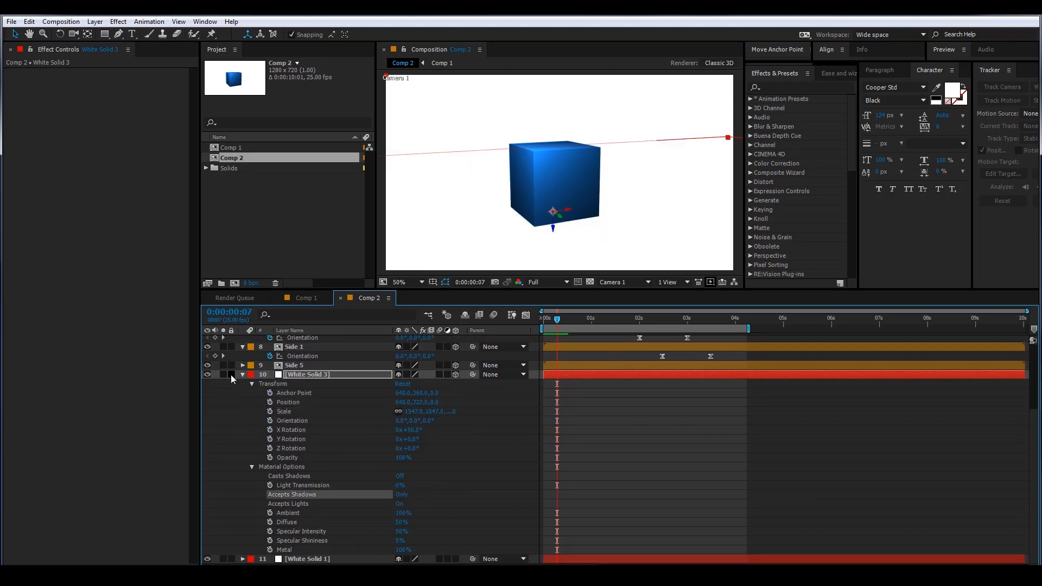
pyautogui.click(242, 374)
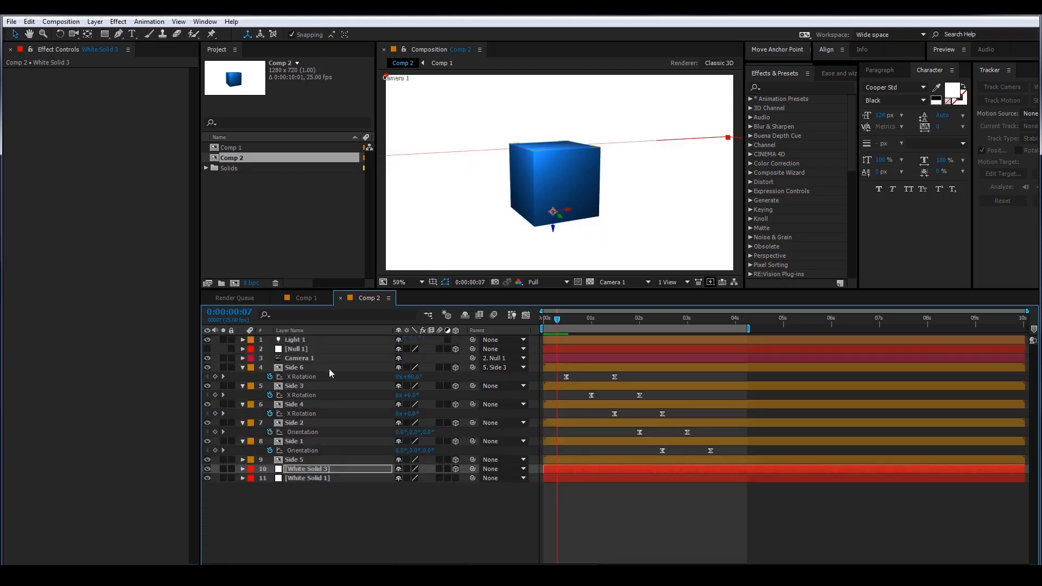
# - Set Casts Shadows to On for the Side layers so the cube shadows the floor
pyautogui.click(293, 367)
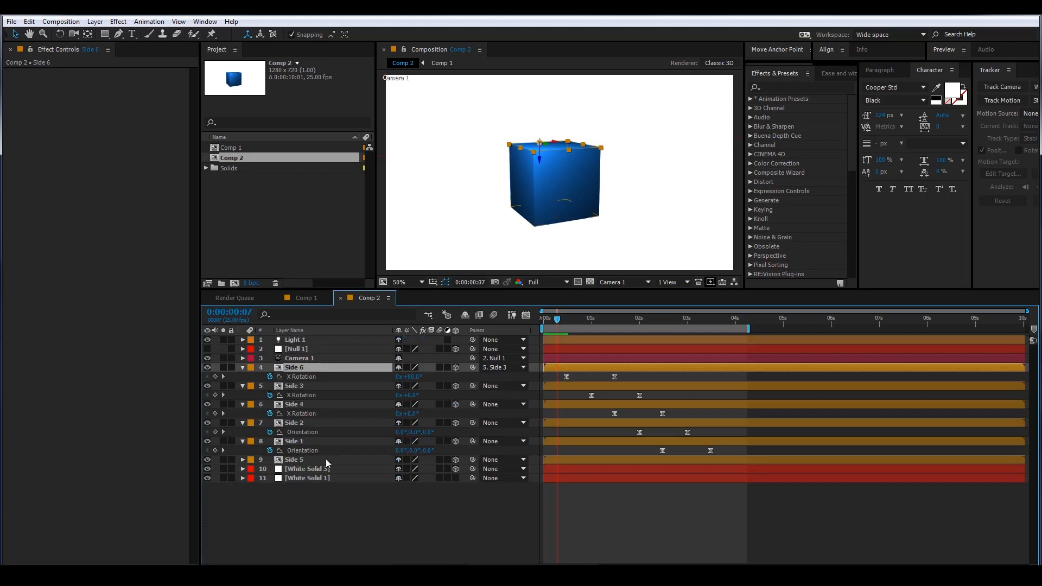
pyautogui.click(294, 459)
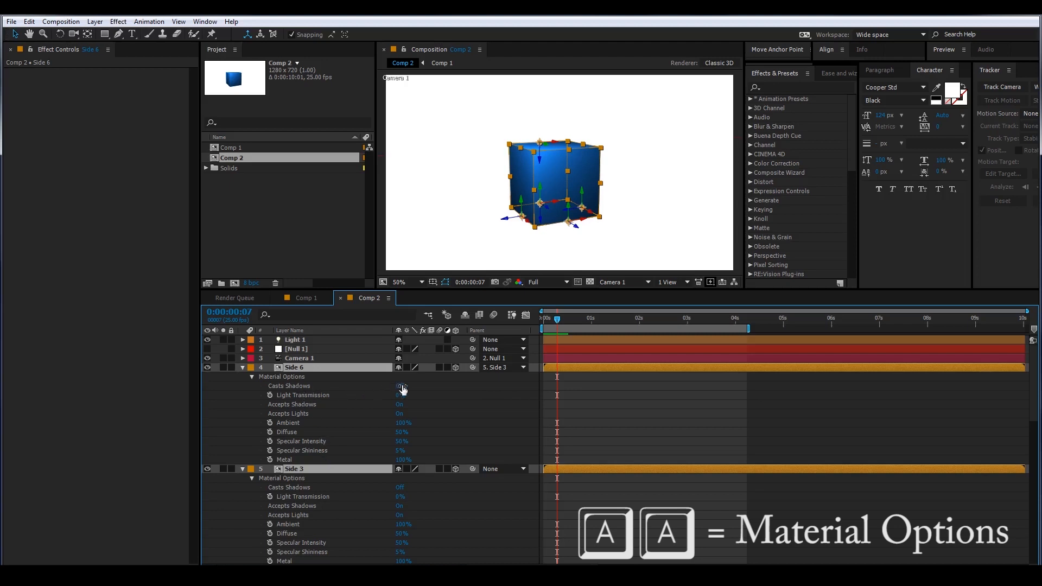
pyautogui.click(399, 385)
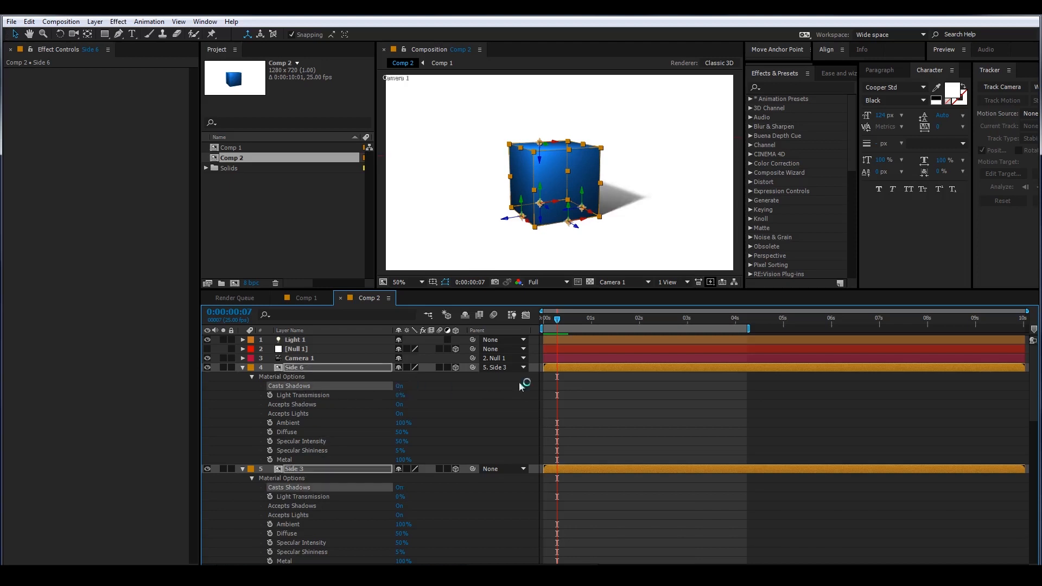
pyautogui.moveTo(685, 348)
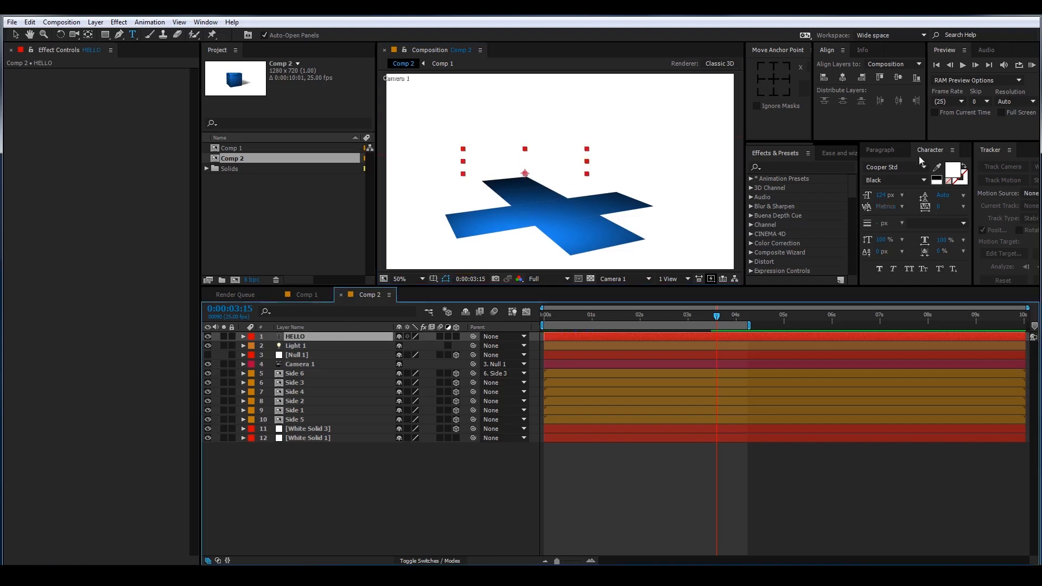
# - Set HELLO to Arial, make it 3D, and position it from the Front view
pyautogui.click(902, 167)
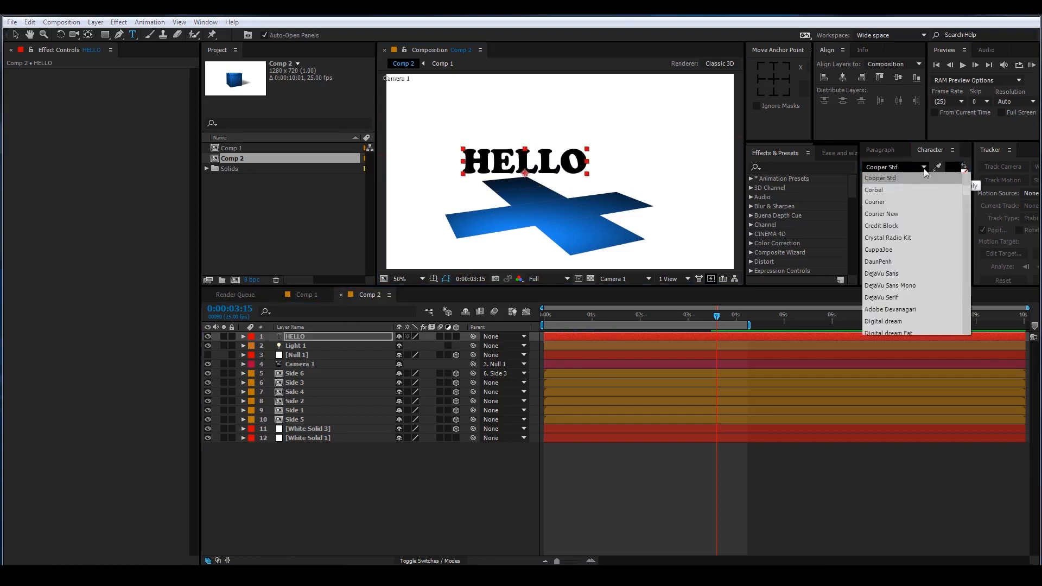
pyautogui.click(870, 166)
pyautogui.write('Arial')
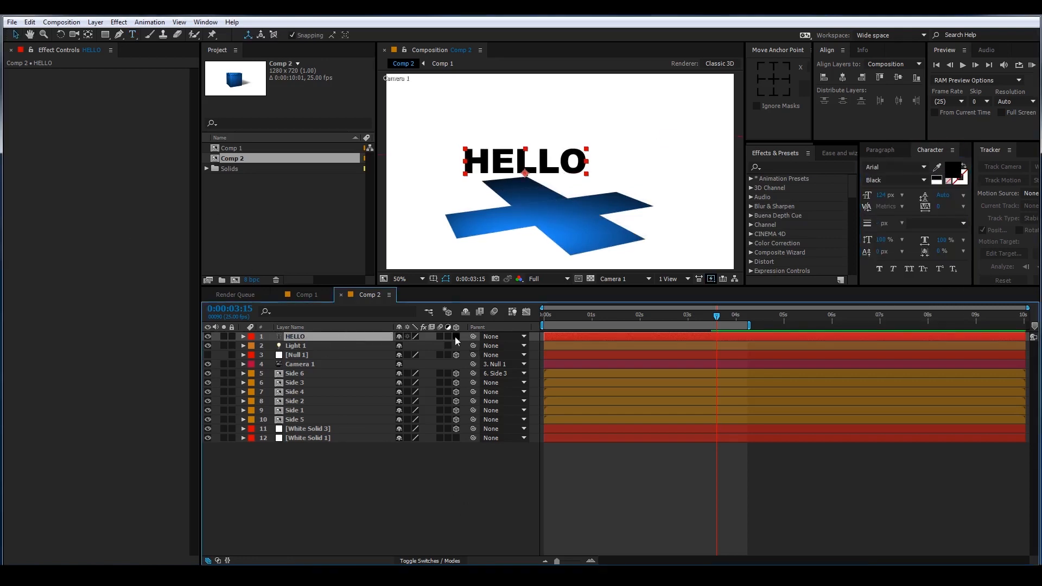
pyautogui.click(243, 337)
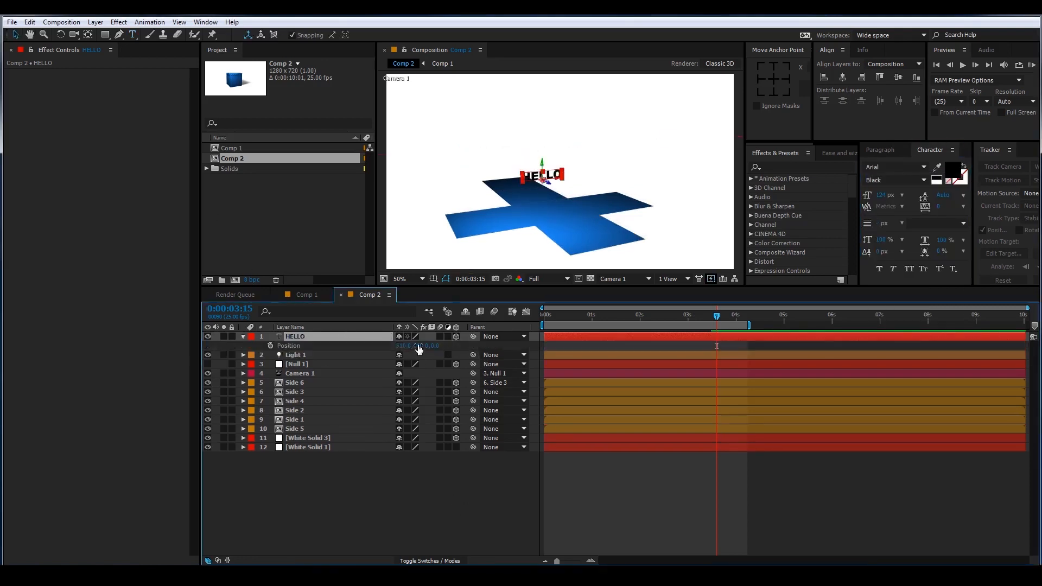
pyautogui.click(622, 279)
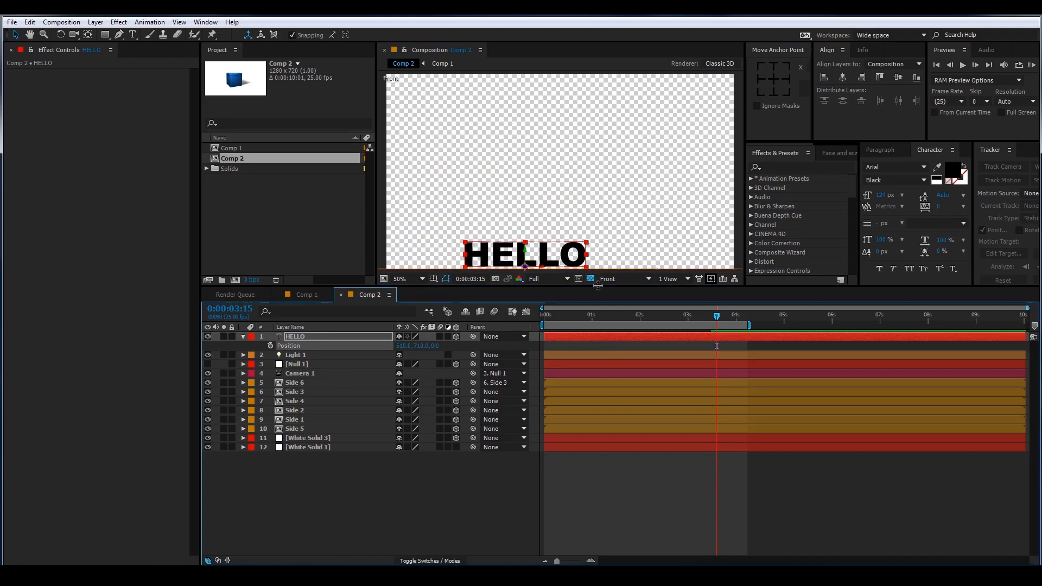
pyautogui.click(620, 279)
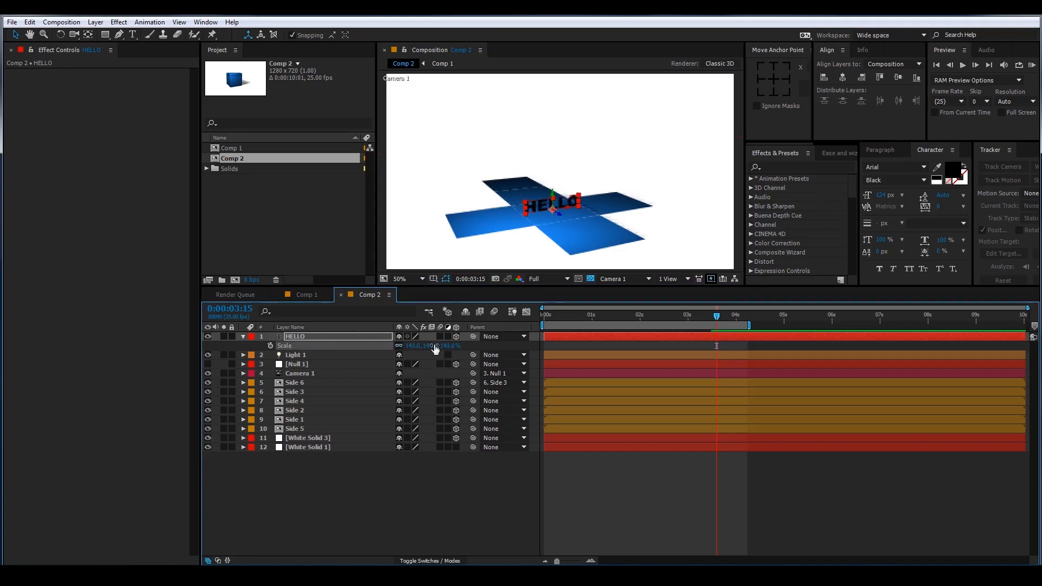
# - Rotate HELLO 27° on Y and restack it among the Side layers inside the cube
pyautogui.click(243, 336)
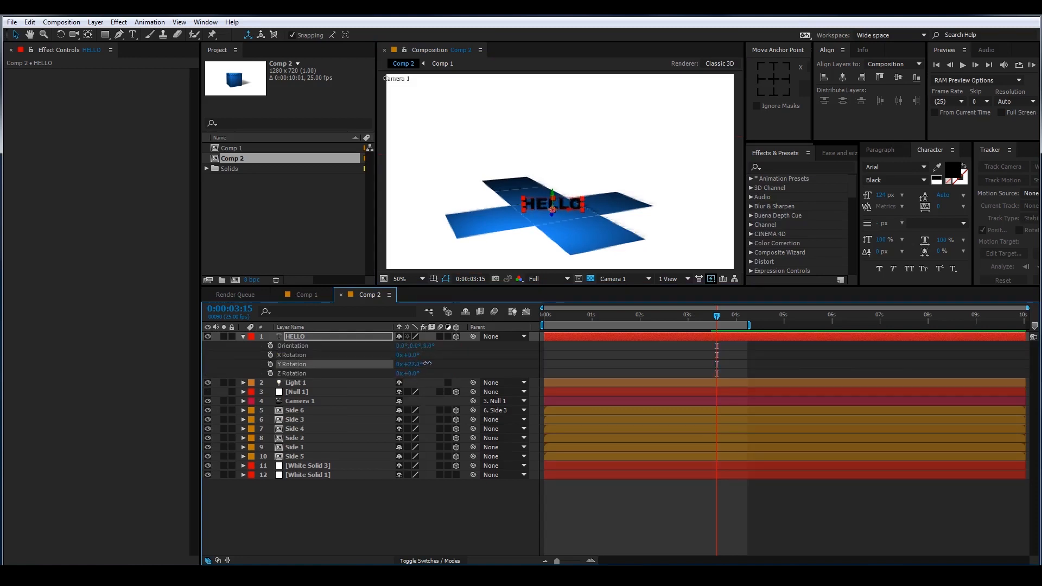
pyautogui.click(402, 279)
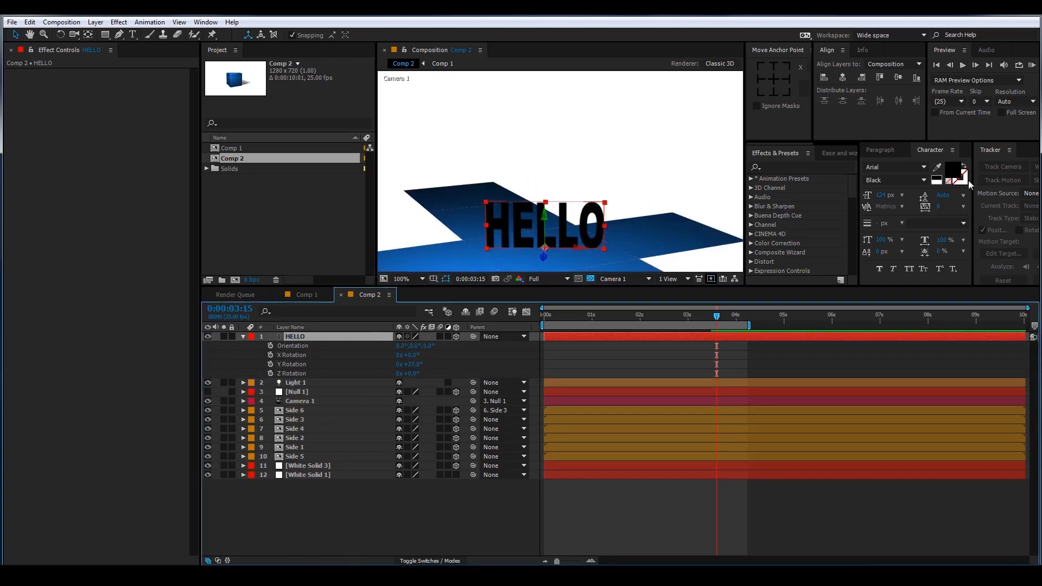
pyautogui.click(957, 174)
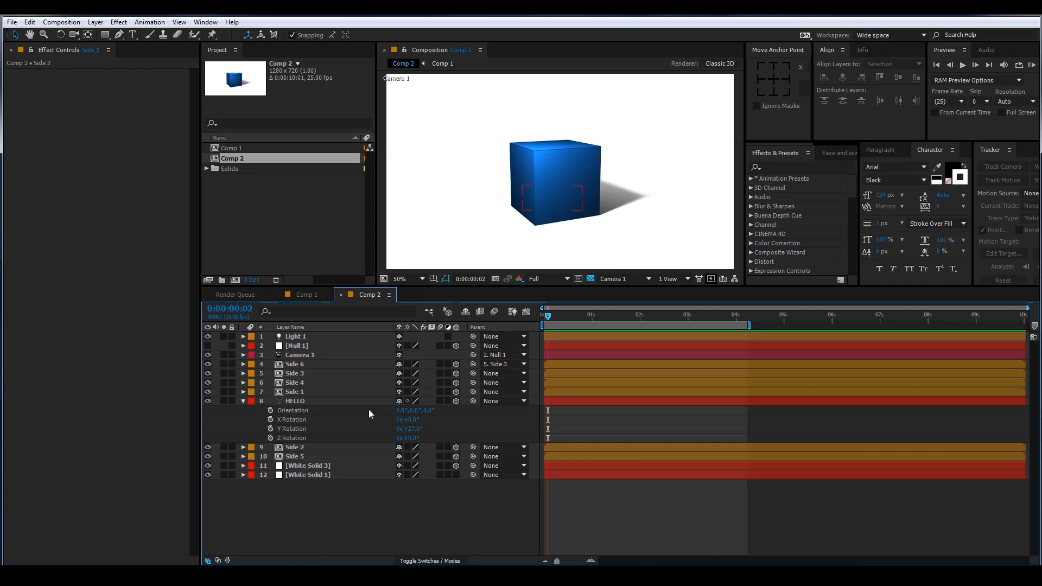
pyautogui.click(295, 400)
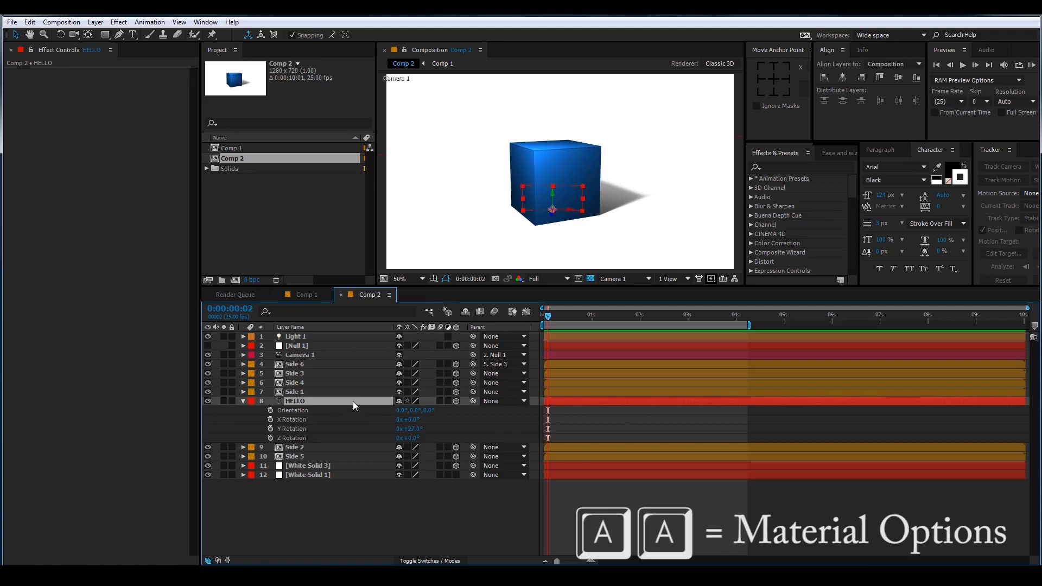